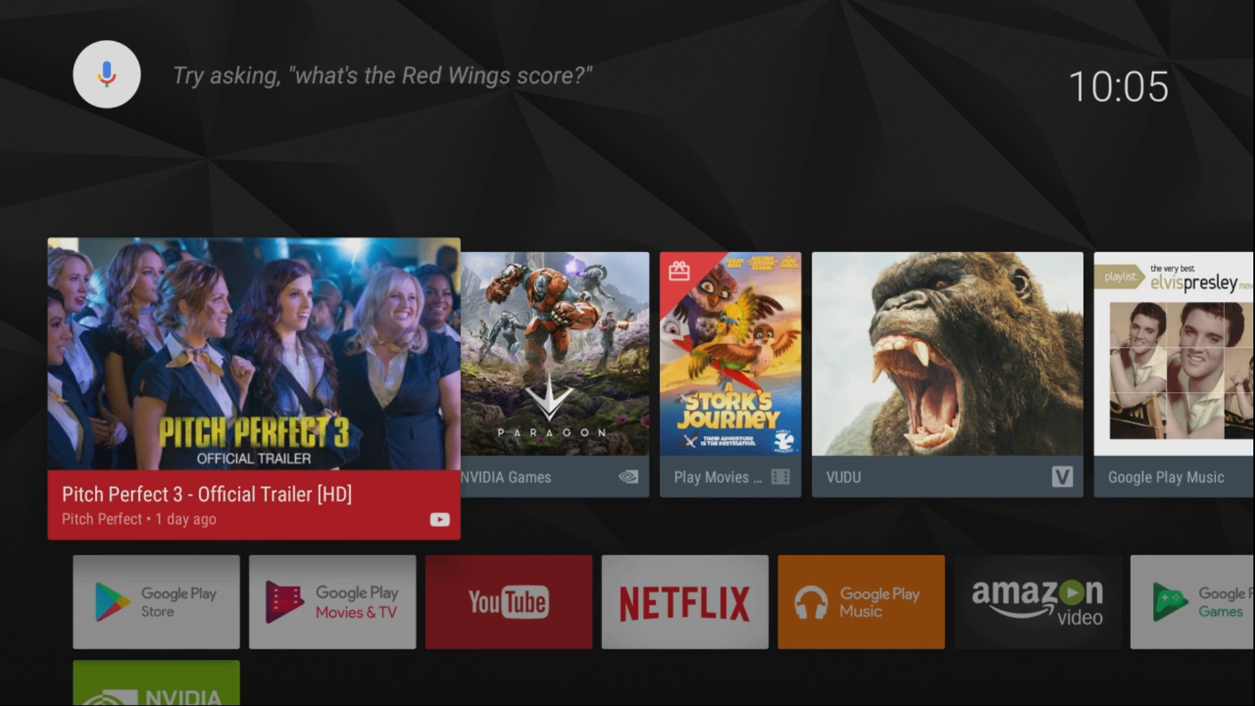
- Scroll past the Apps and Games rows to the Settings gear on the home screen
{"action": "scroll", "scroll_direction": "down", "scroll_amount": 3}
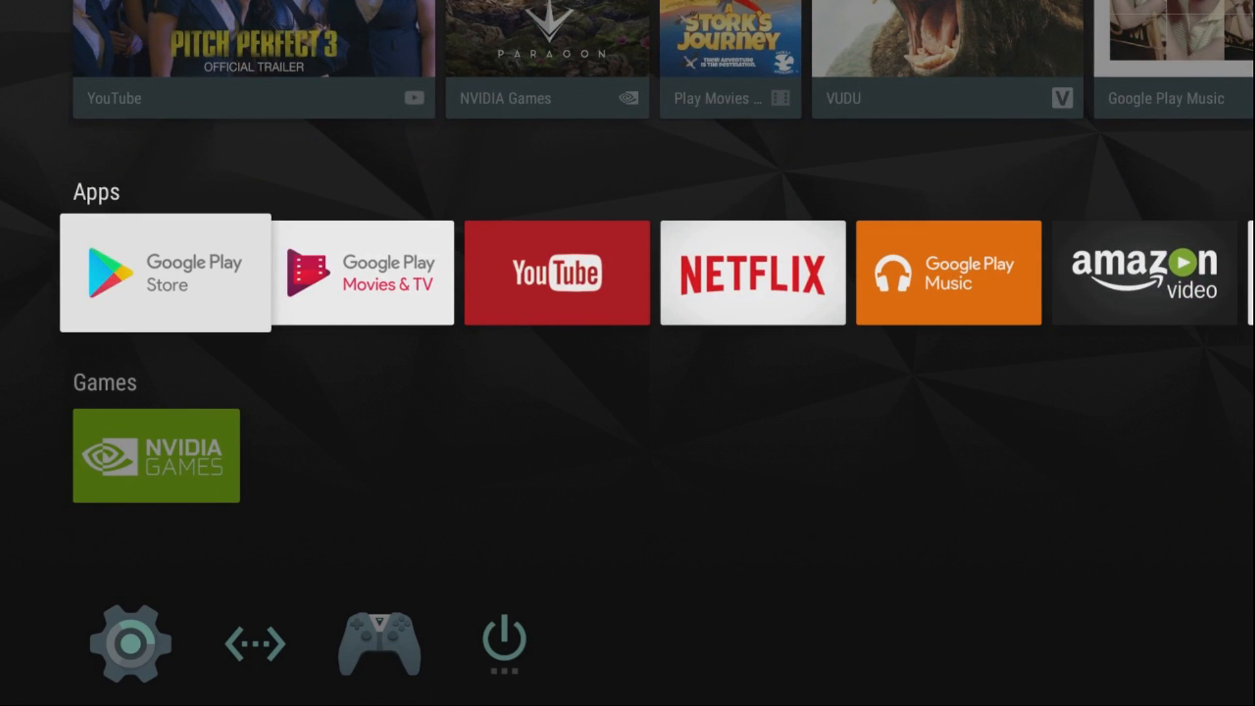
{"action": "scroll", "scroll_direction": "right", "scroll_amount": 3}
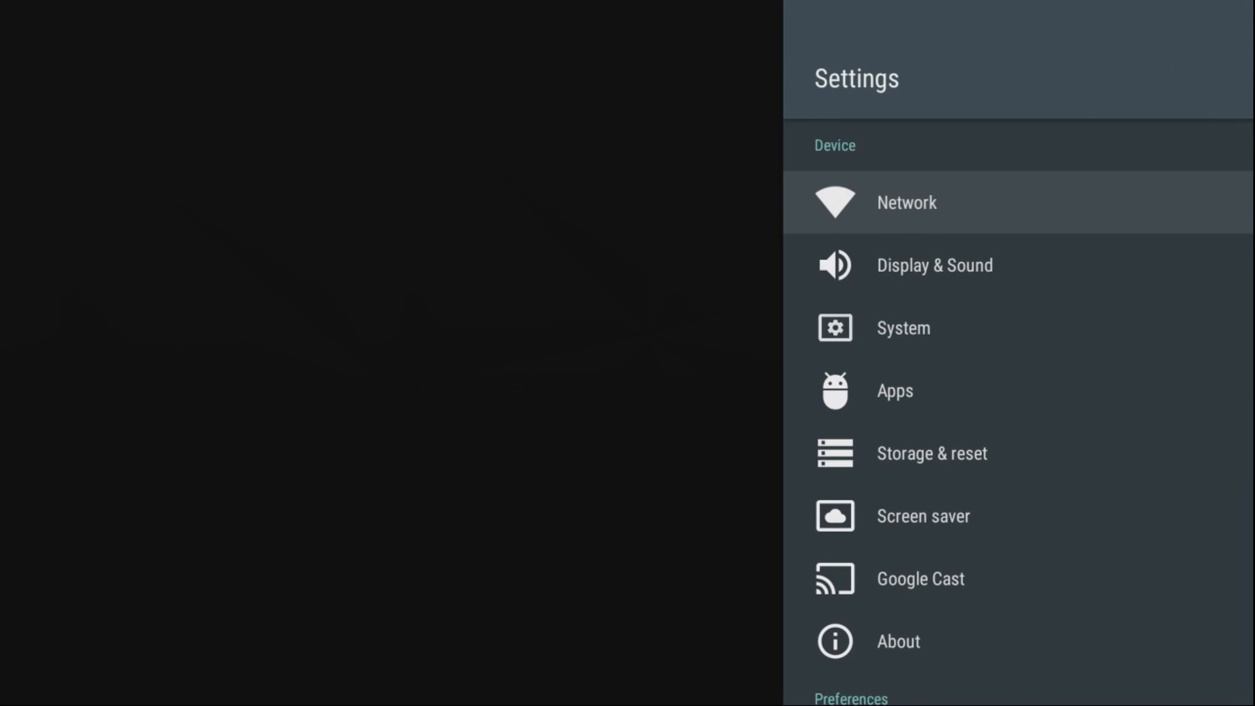
- Review the Build and SHIELD SW Version on the About page, then return to Settings
{"action": "scroll", "scroll_direction": "down", "scroll_amount": 3}
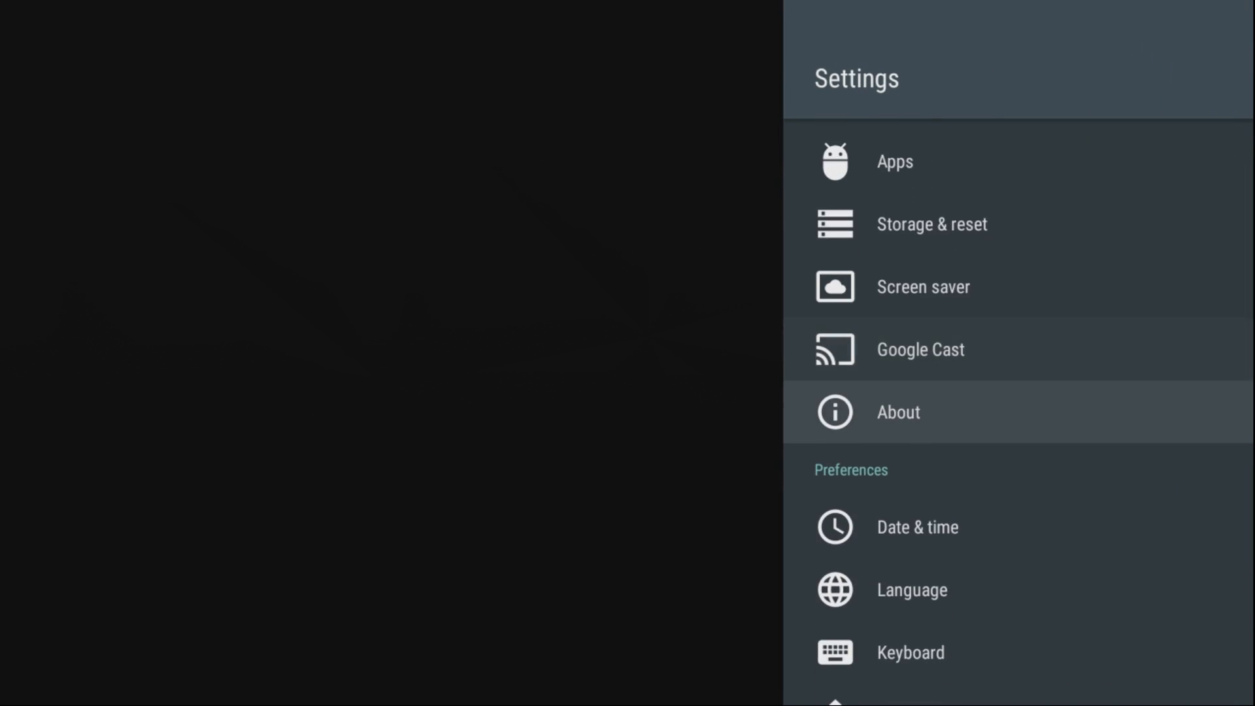
{"action": "left_click", "coordinate": [898, 412]}
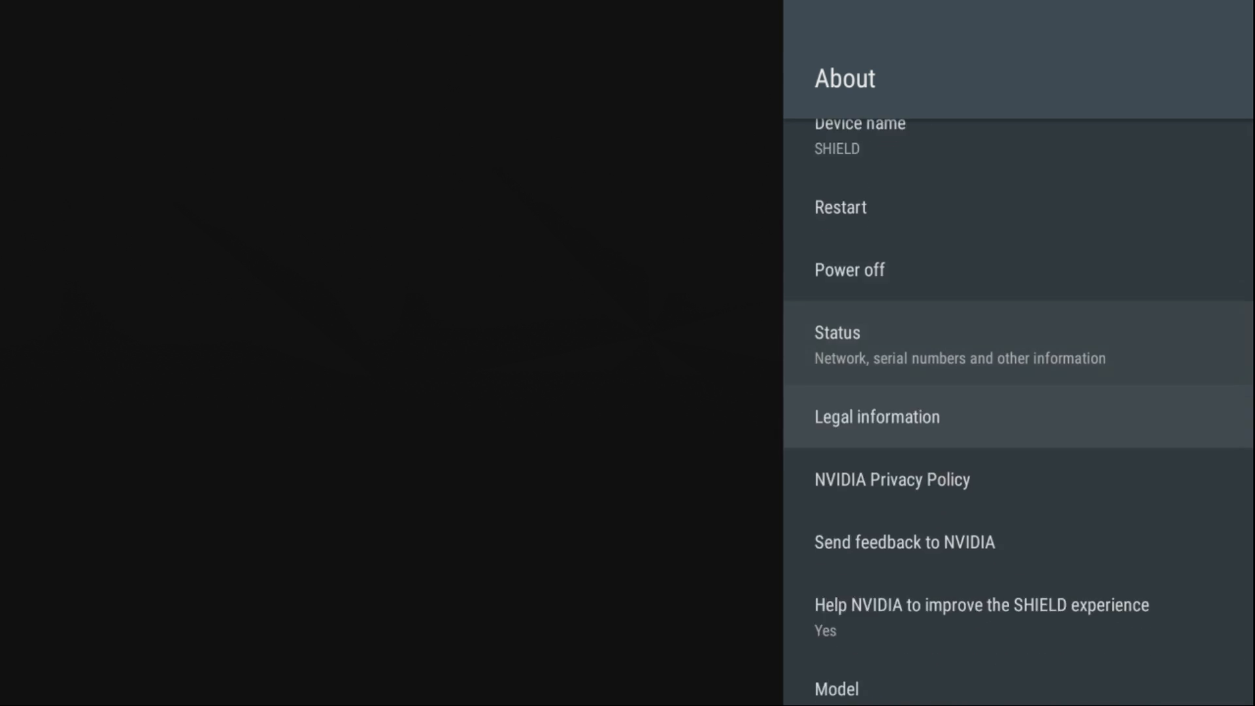
{"action": "scroll", "scroll_direction": "down", "scroll_amount": 3}
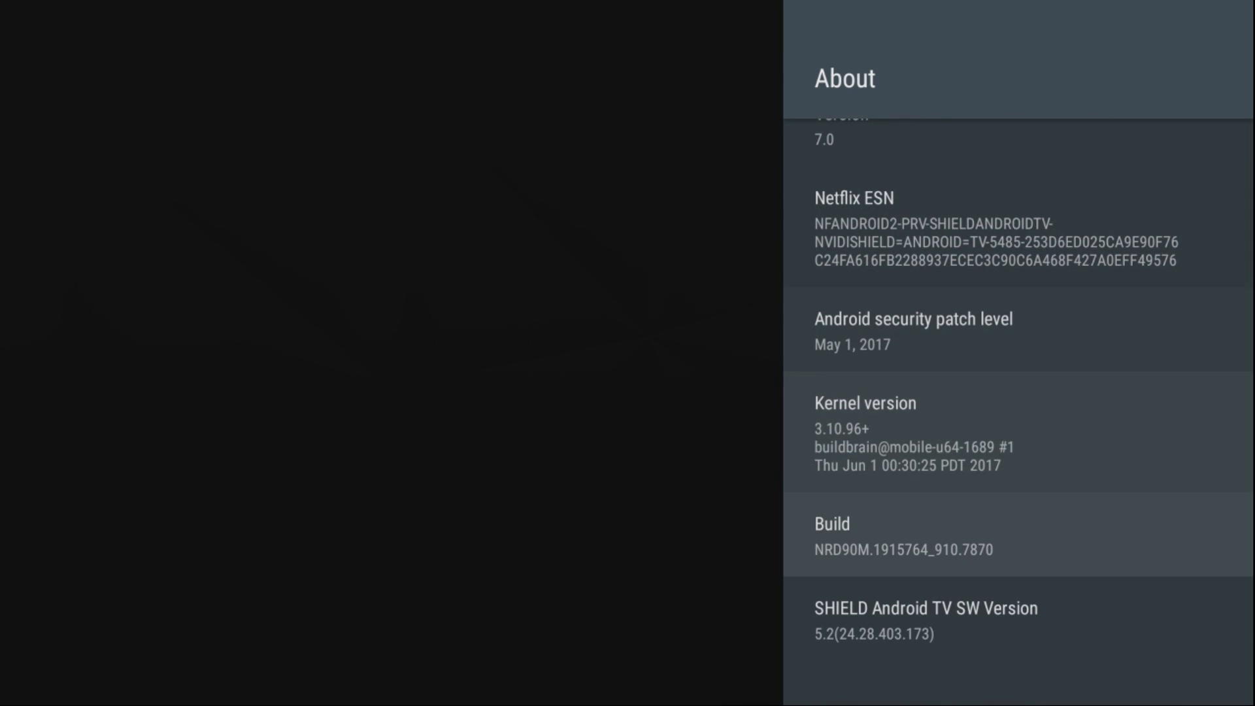
{"action": "left_click", "coordinate": [896, 536]}
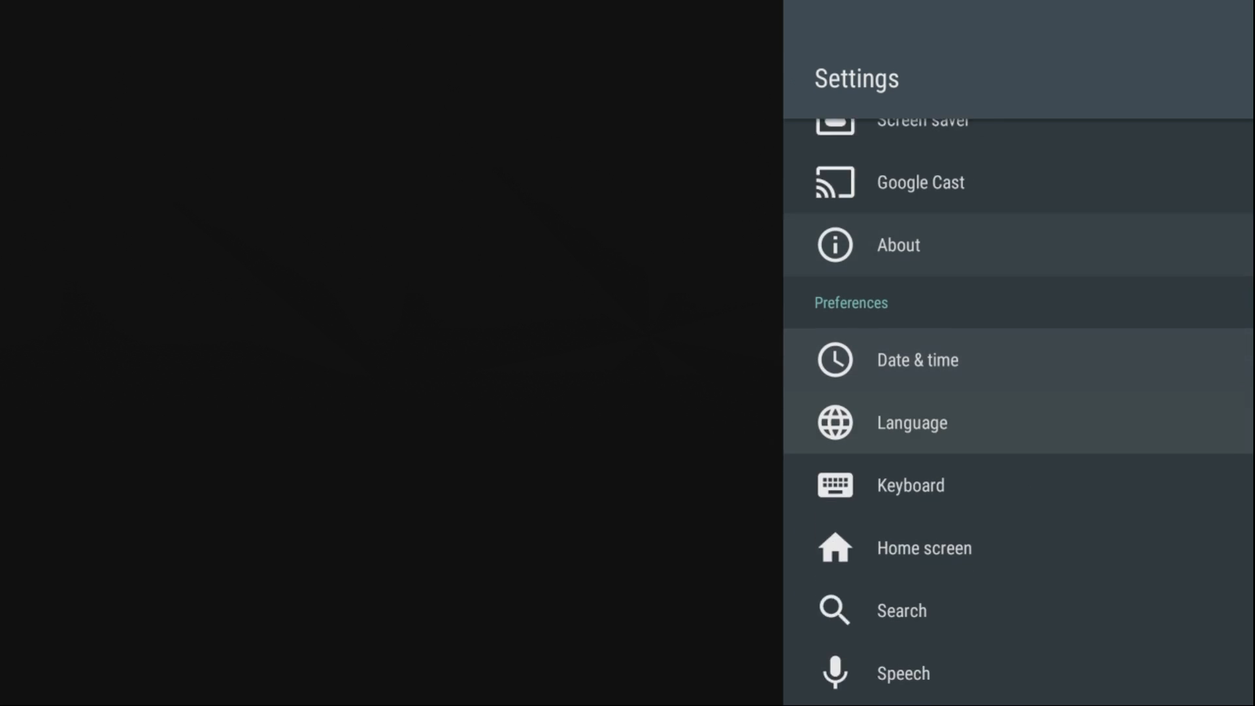
- In Developer options, toggle USB debugging off and back on, confirming the allow prompt
{"action": "scroll", "scroll_direction": "down", "scroll_amount": 3}
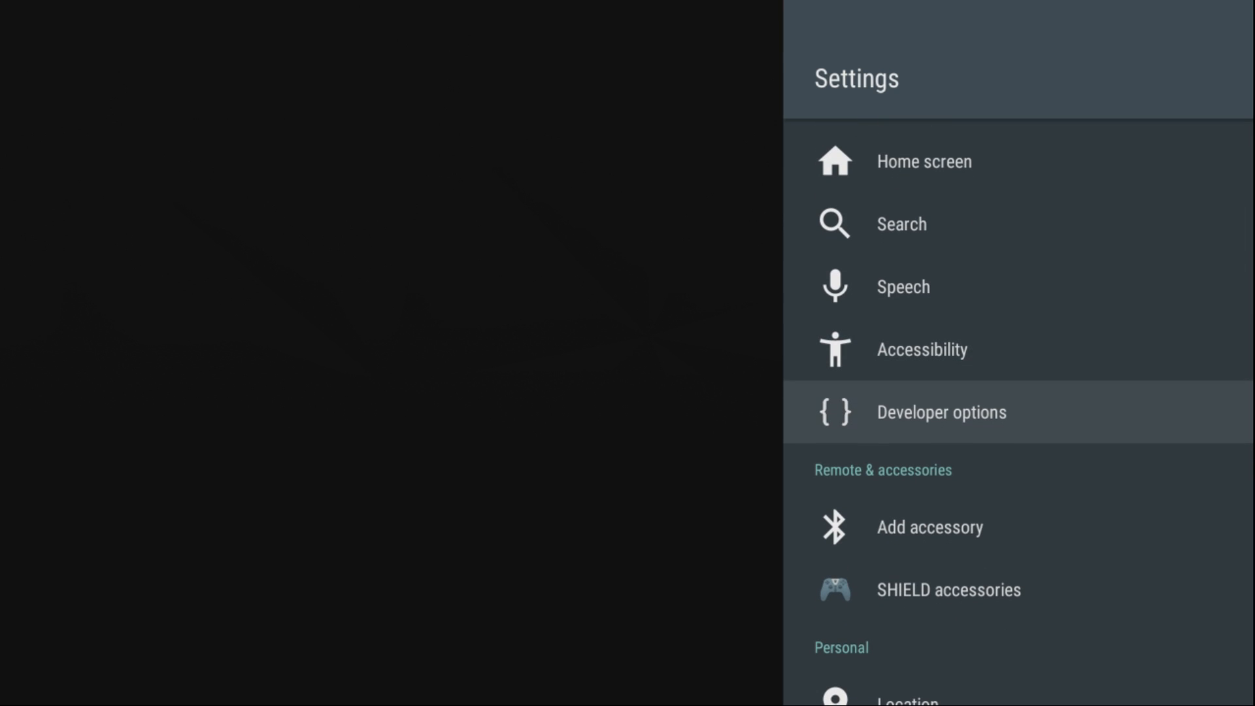
{"action": "left_click", "coordinate": [941, 411]}
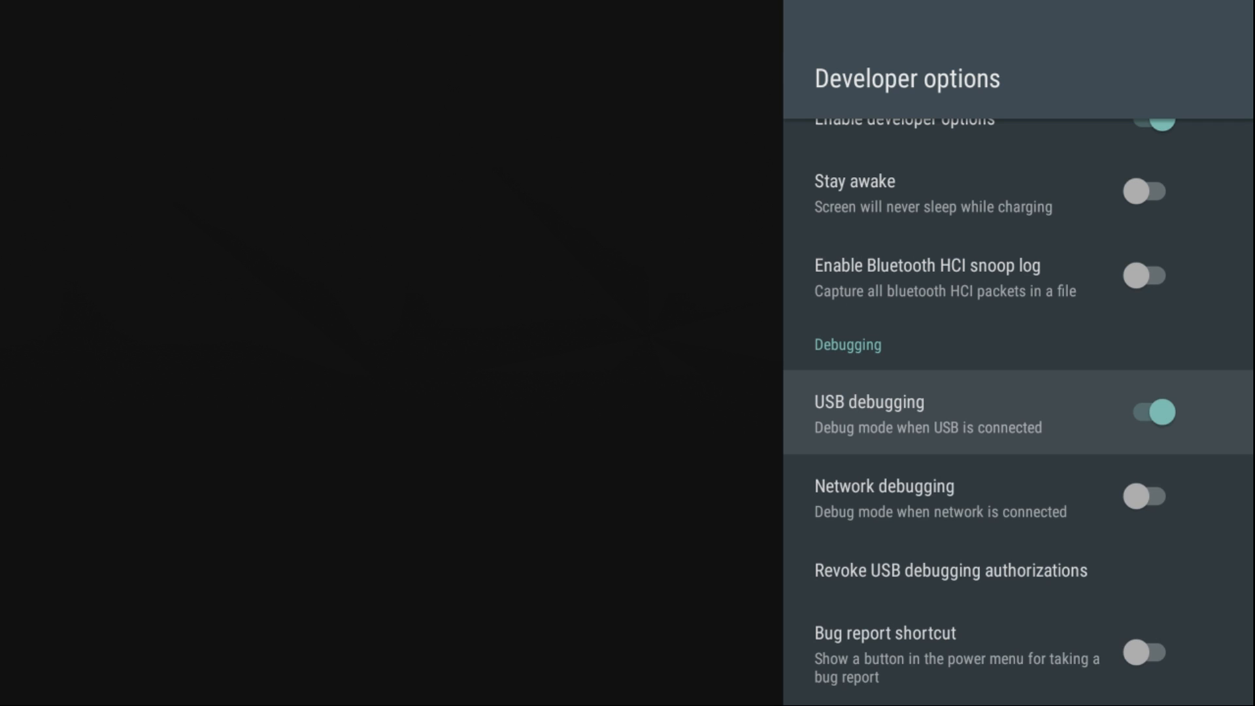
{"action": "left_click", "coordinate": [1147, 412]}
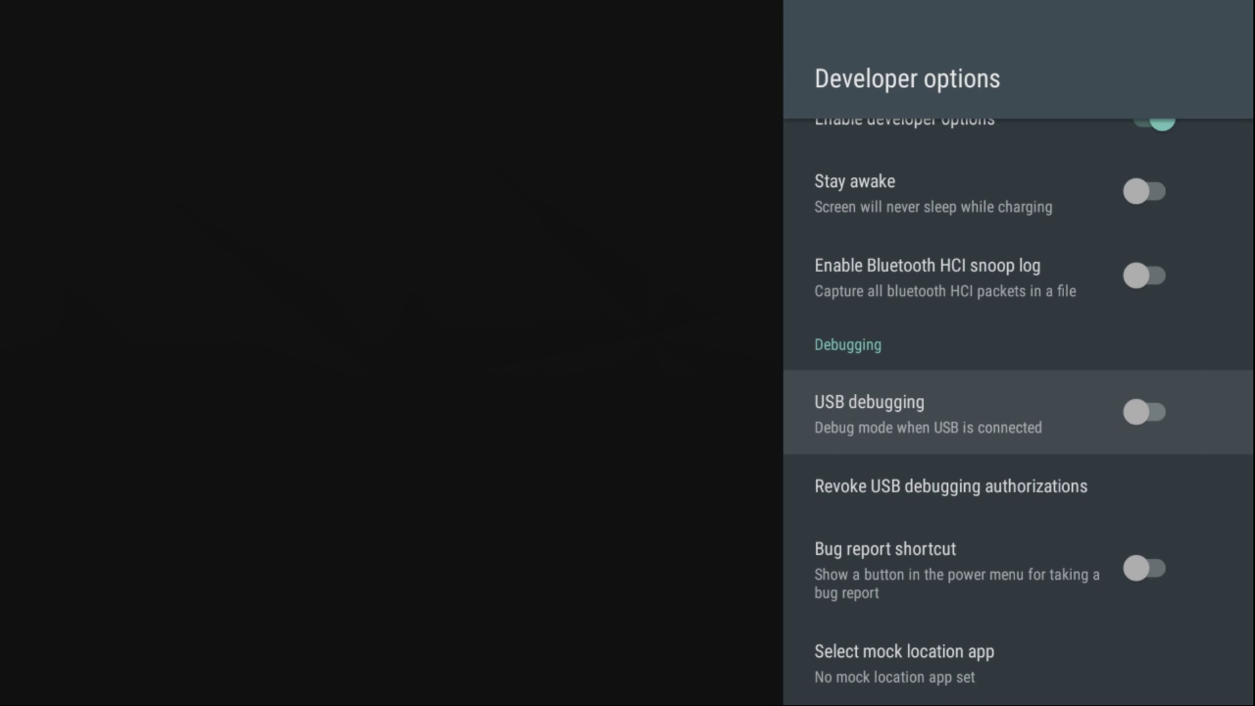
{"action": "left_click", "coordinate": [1148, 412]}
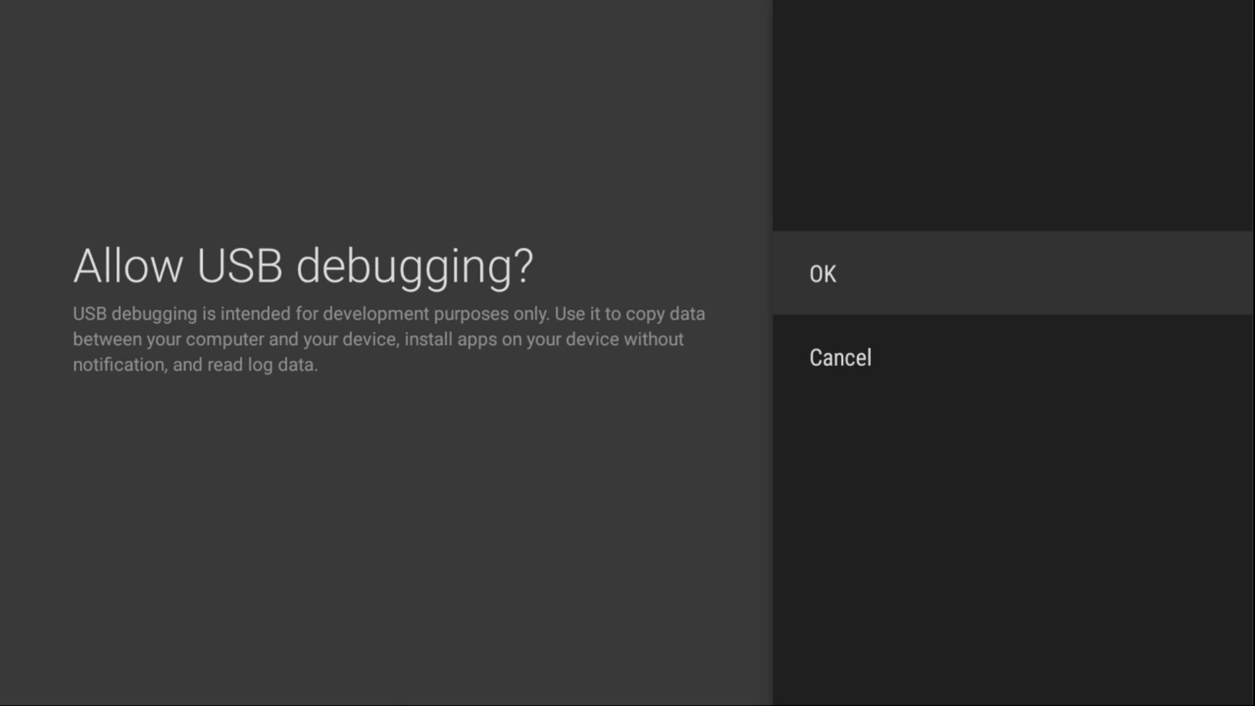
{"action": "left_click", "coordinate": [823, 275]}
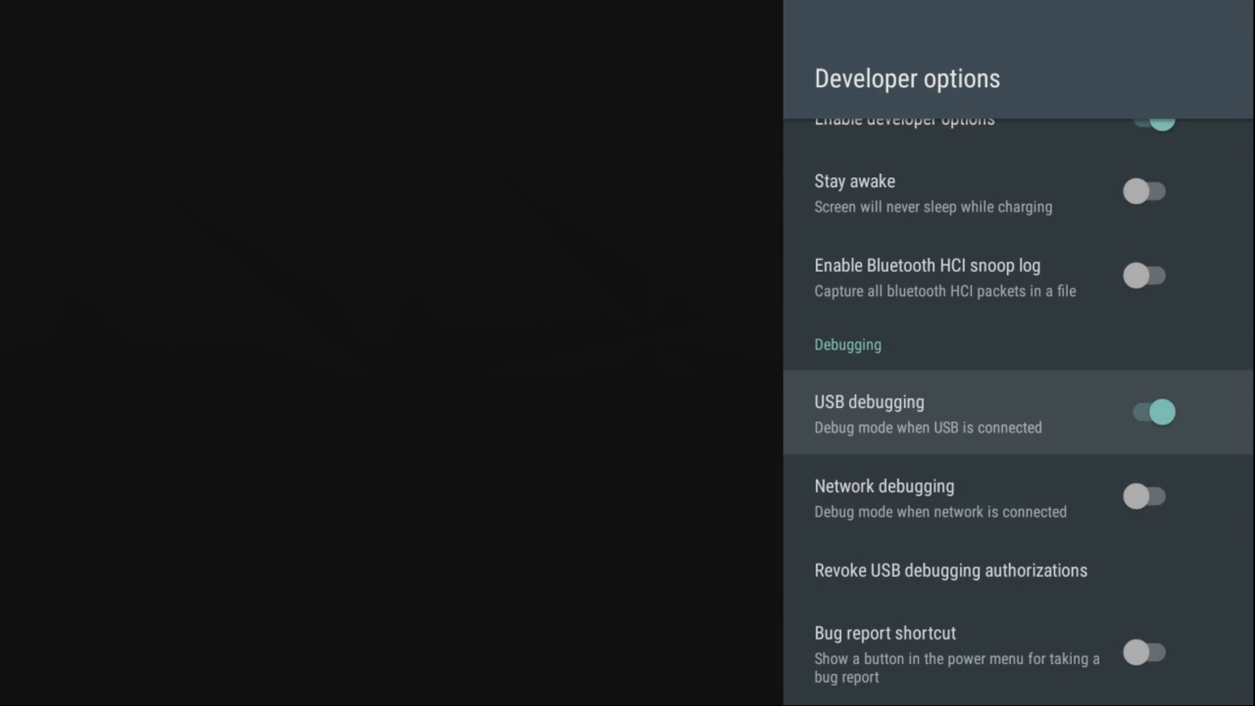
- Revoke all computer USB debugging authorizations, then re-enable USB debugging
{"action": "scroll", "scroll_direction": "down", "scroll_amount": 3}
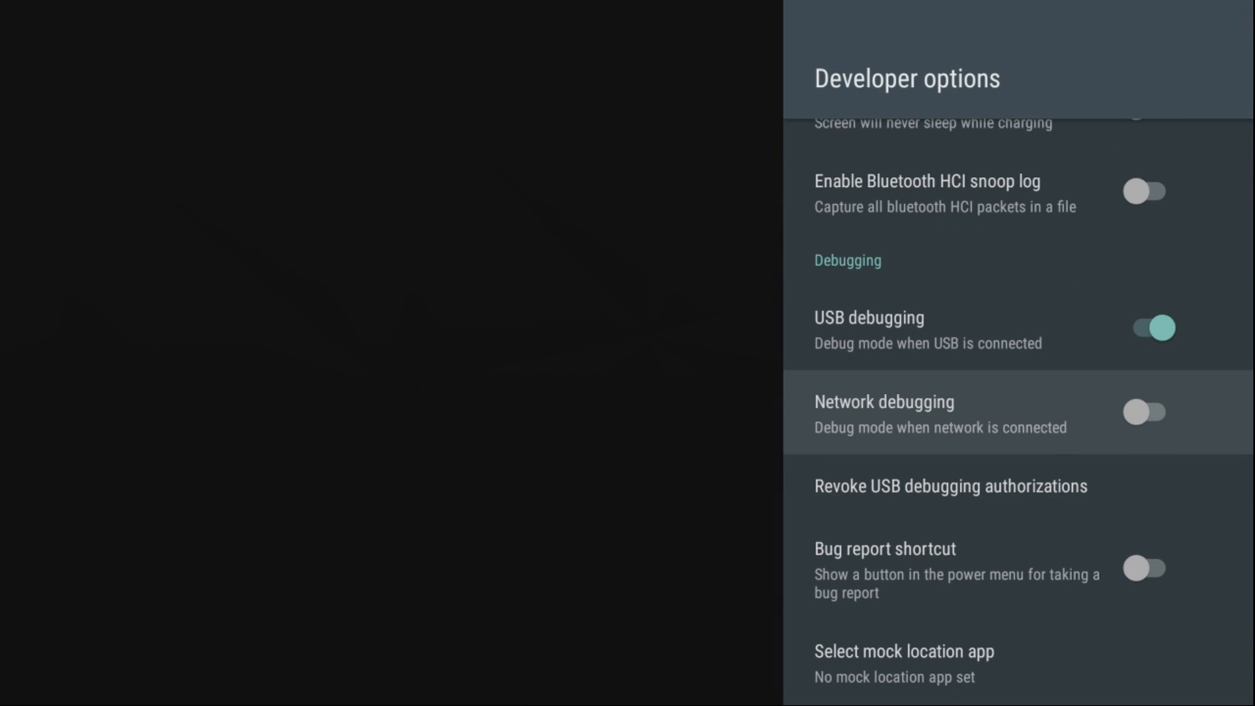
{"action": "left_click", "coordinate": [950, 485]}
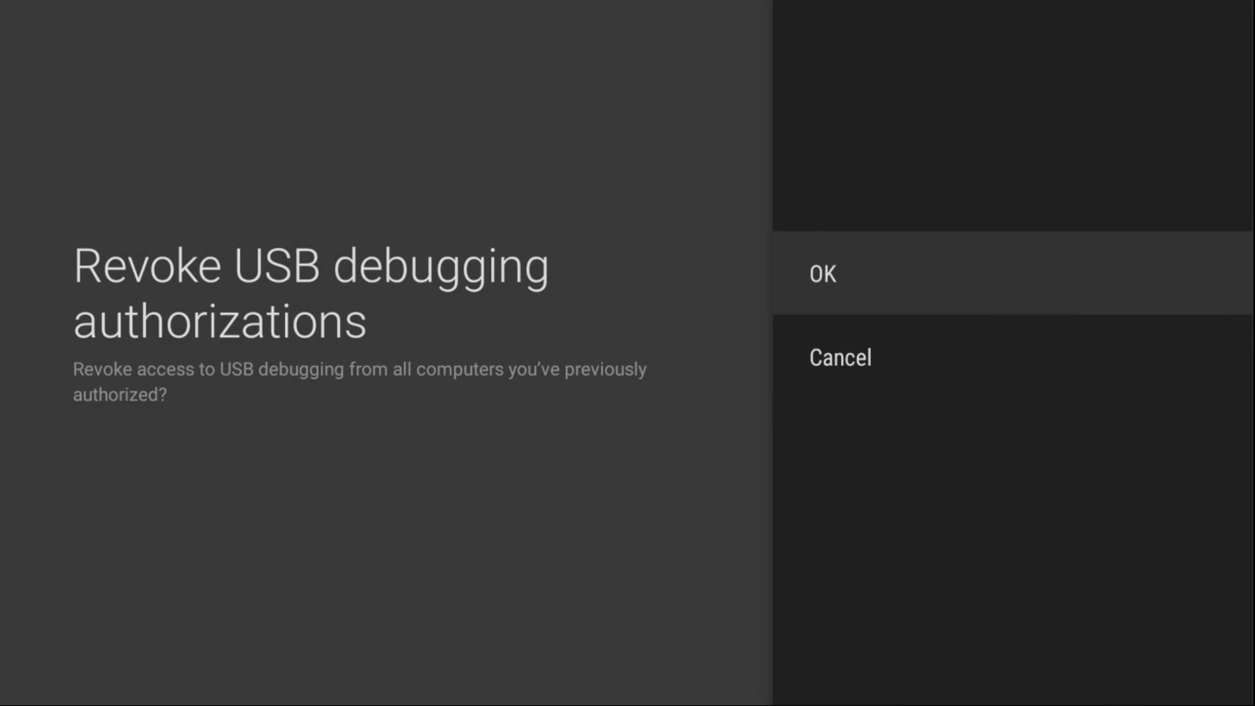
{"action": "left_click", "coordinate": [822, 274]}
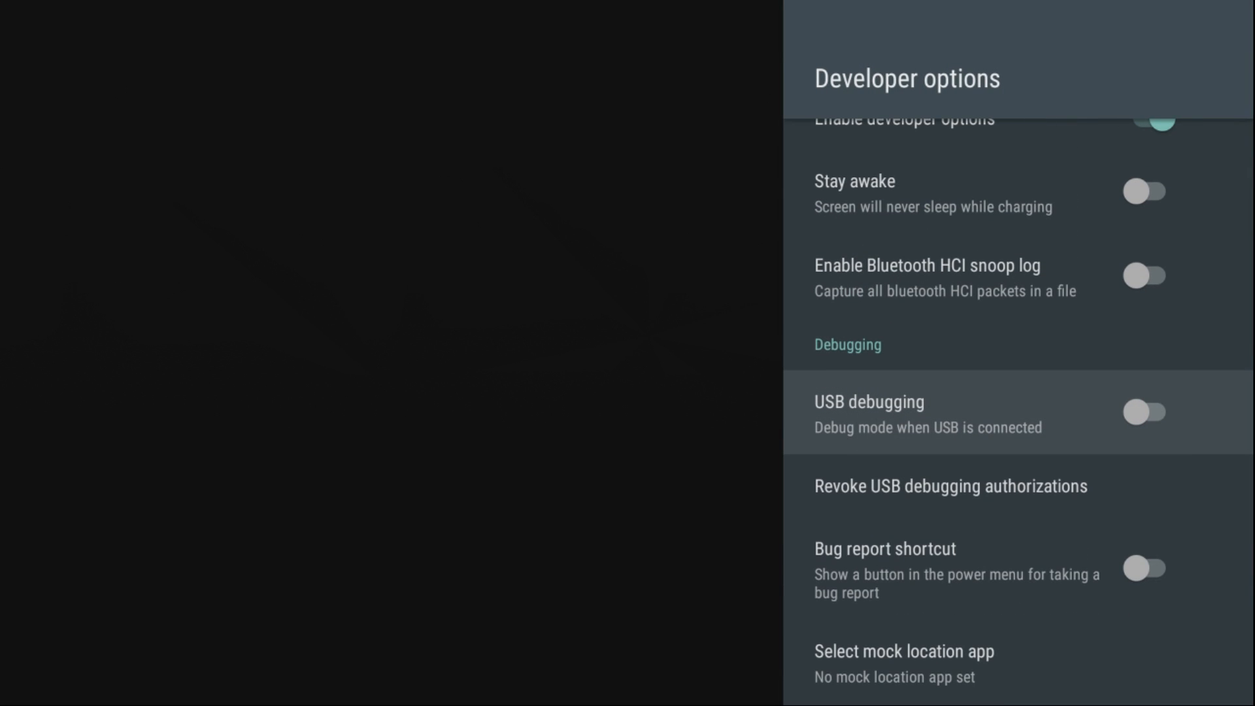
{"action": "left_click", "coordinate": [1145, 412]}
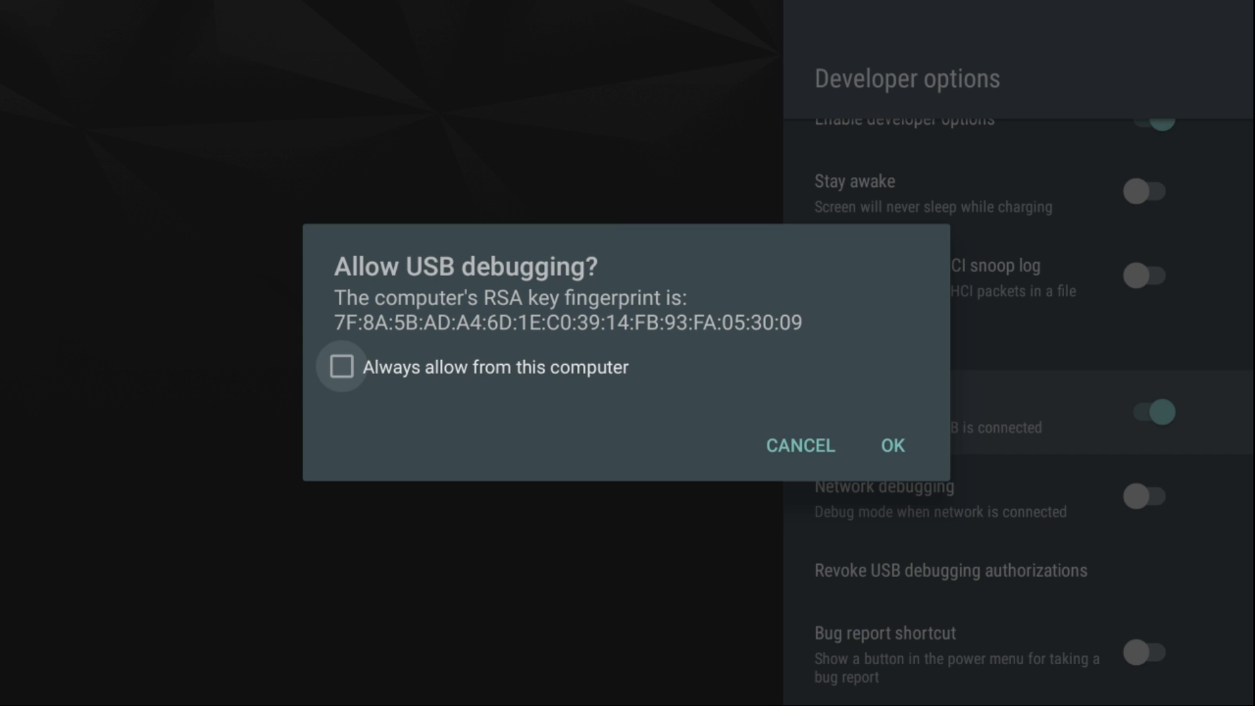
{"action": "left_click", "coordinate": [892, 445]}
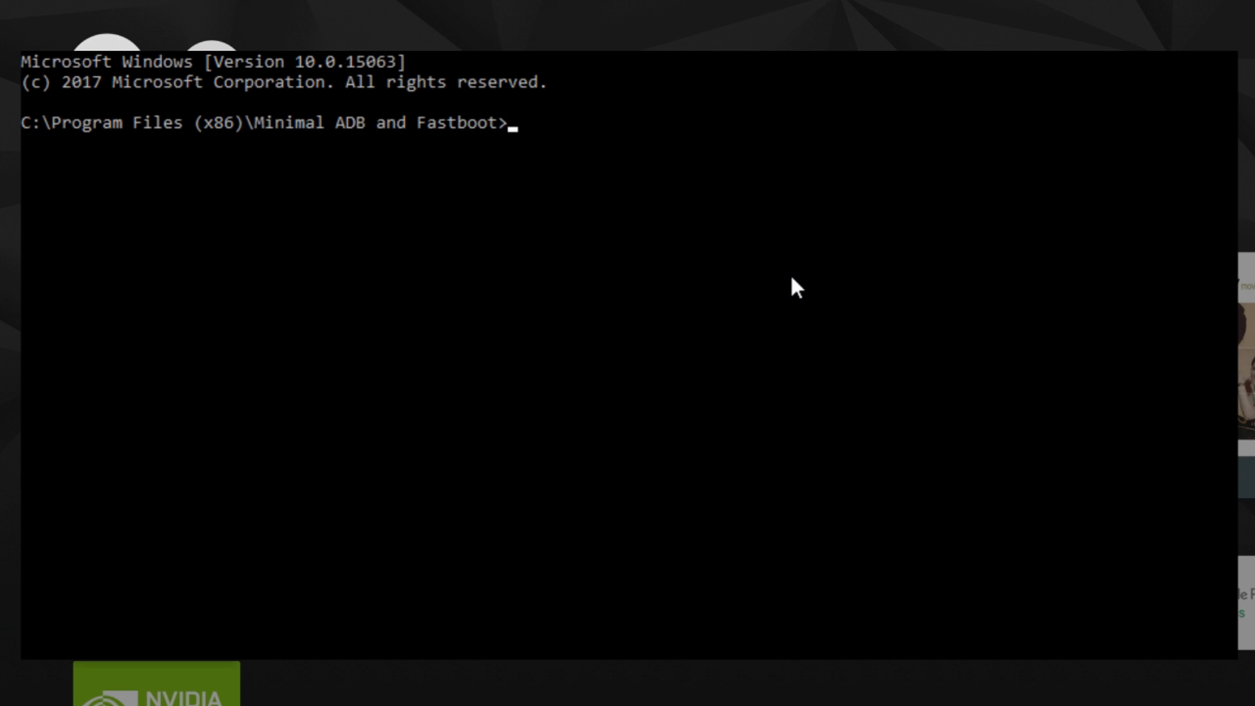
- Run dir listings for the twrp* recovery images and super* zip files in the tool folder
{"action": "type", "text": "dir tw"}
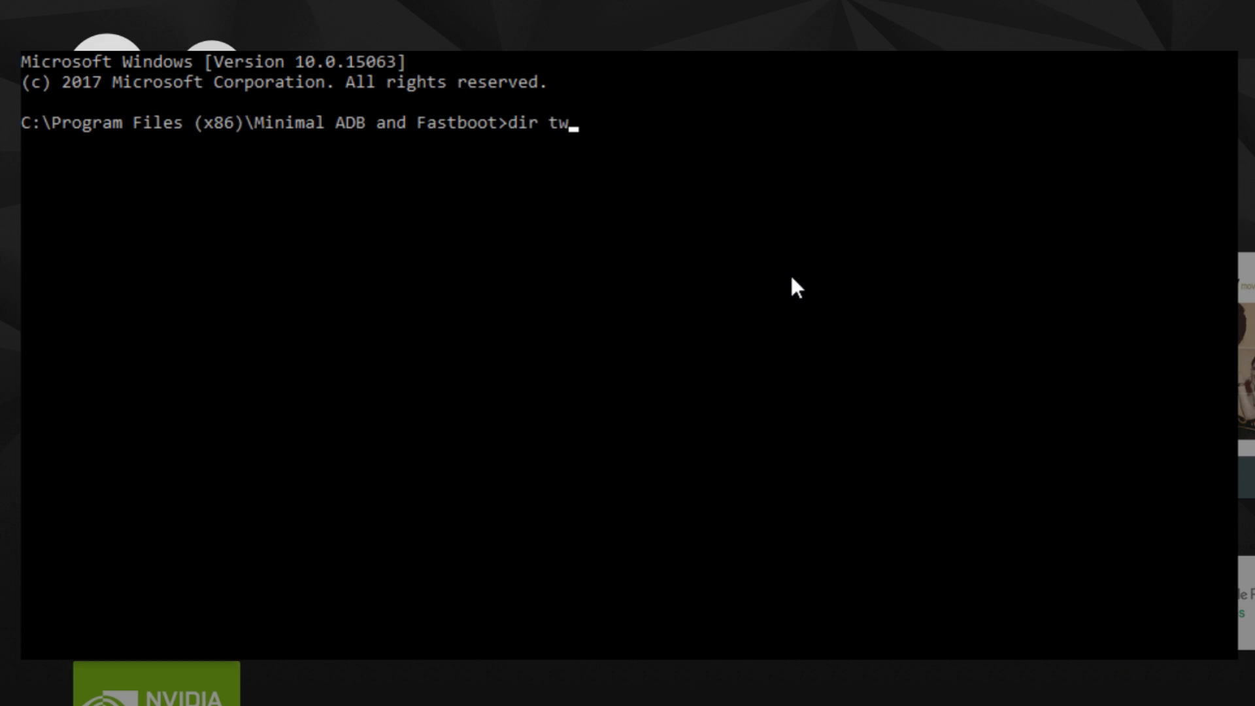
{"action": "key", "text": "Enter"}
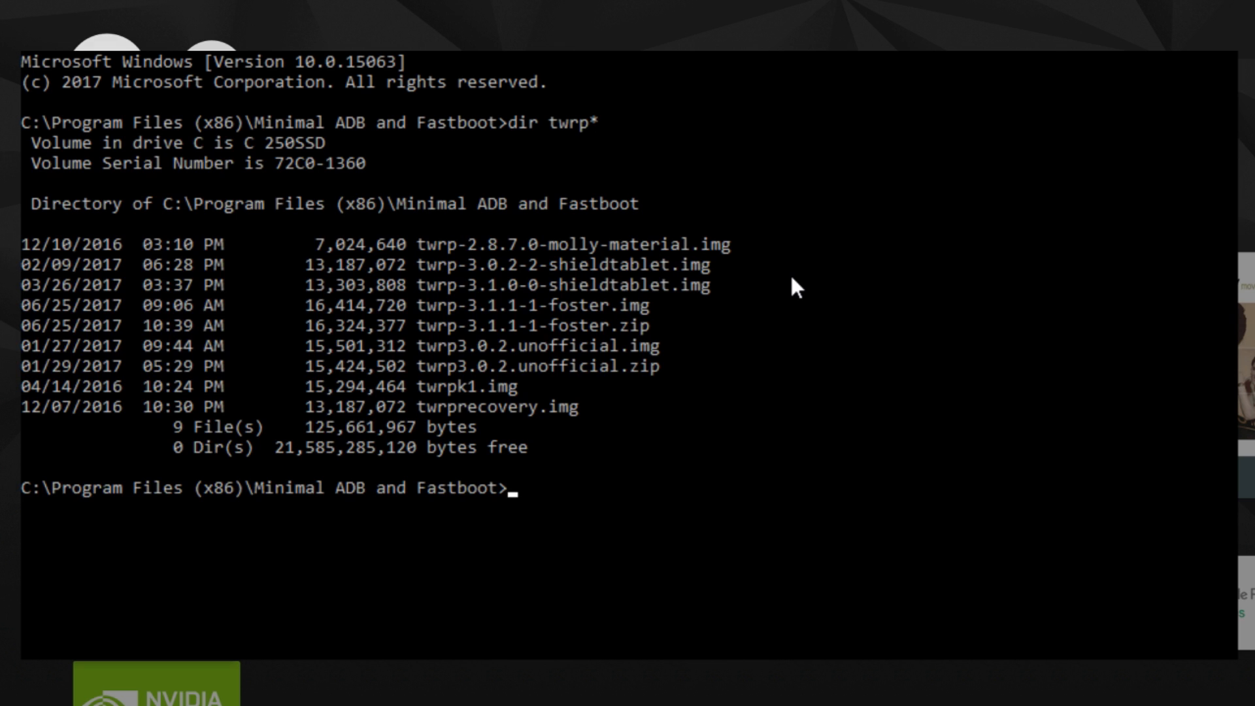
{"action": "mouse_move", "coordinate": [424, 330]}
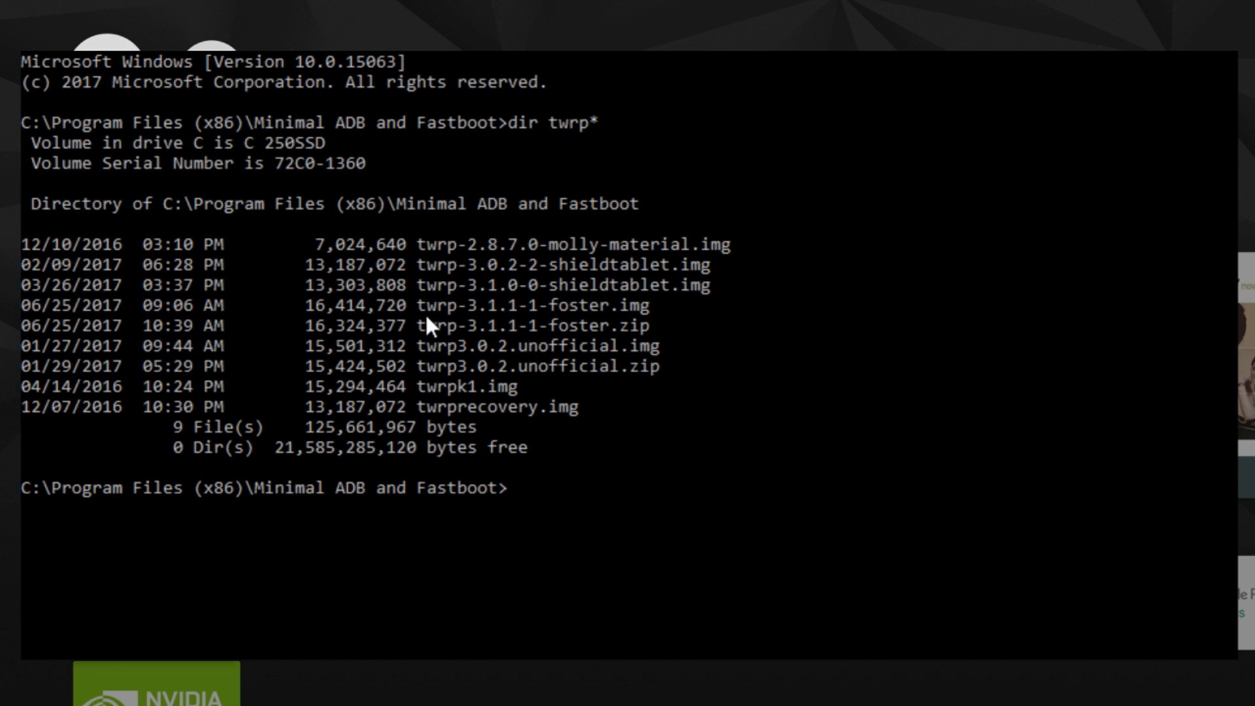
{"action": "mouse_move", "coordinate": [660, 344]}
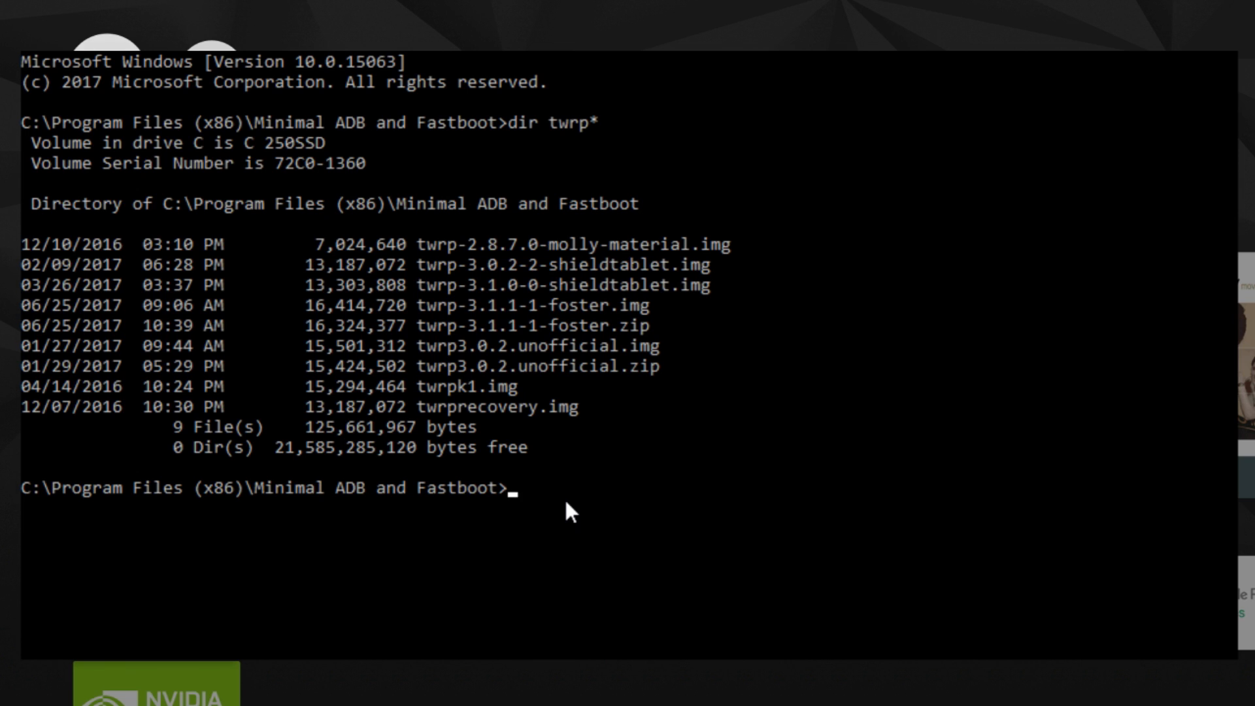
{"action": "type", "text": "dir syuo"}
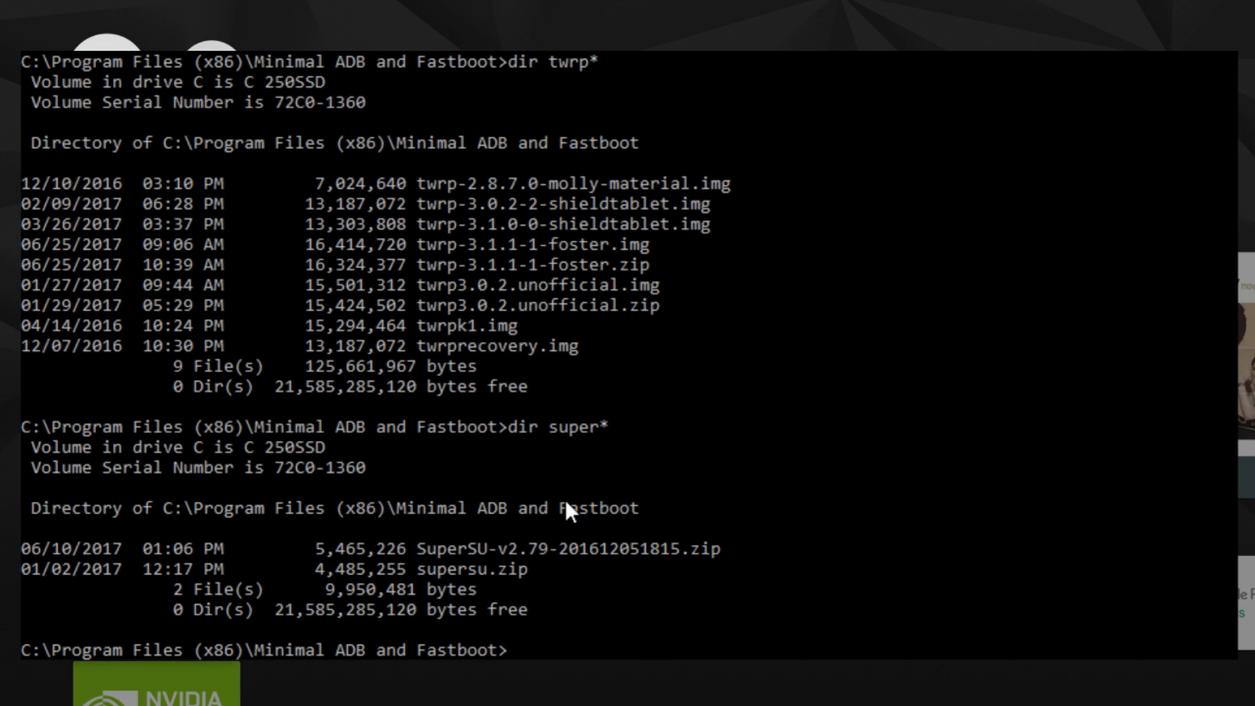
- Issue 'adb reboot bootloader' to restart the SHIELD into its bootloader
{"action": "type", "text": "adb re"}
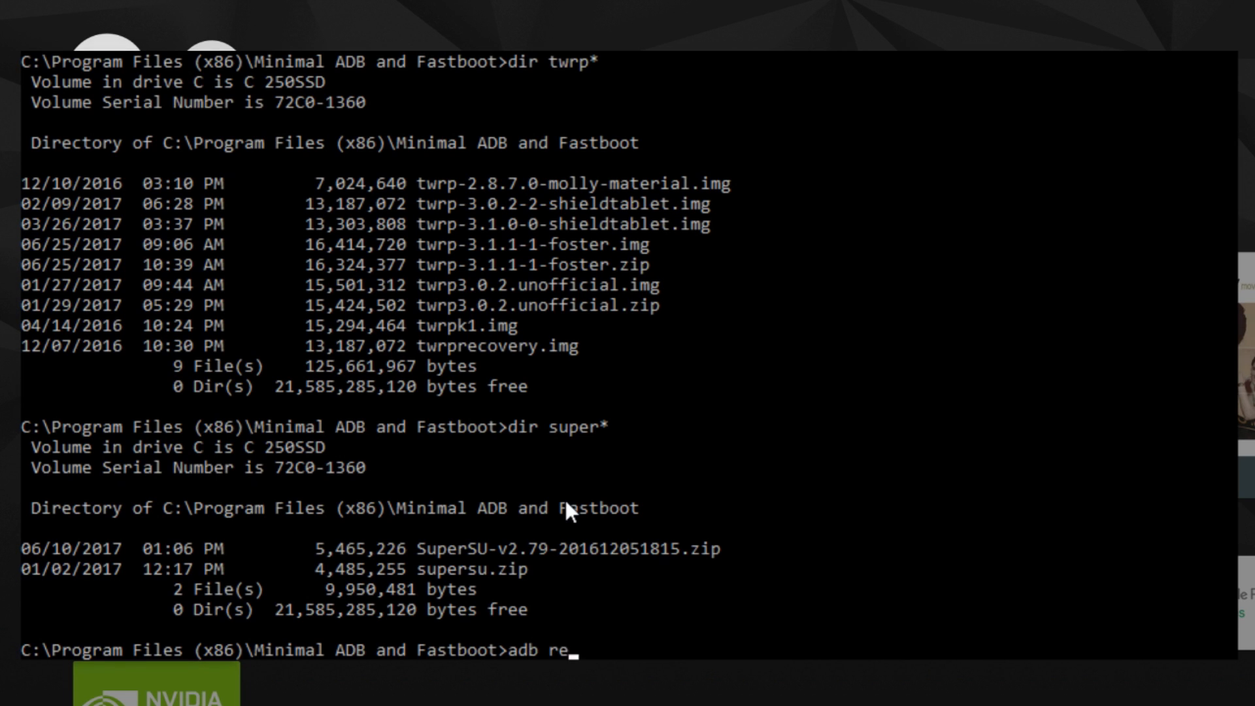
{"action": "type", "text": "boot bootloader"}
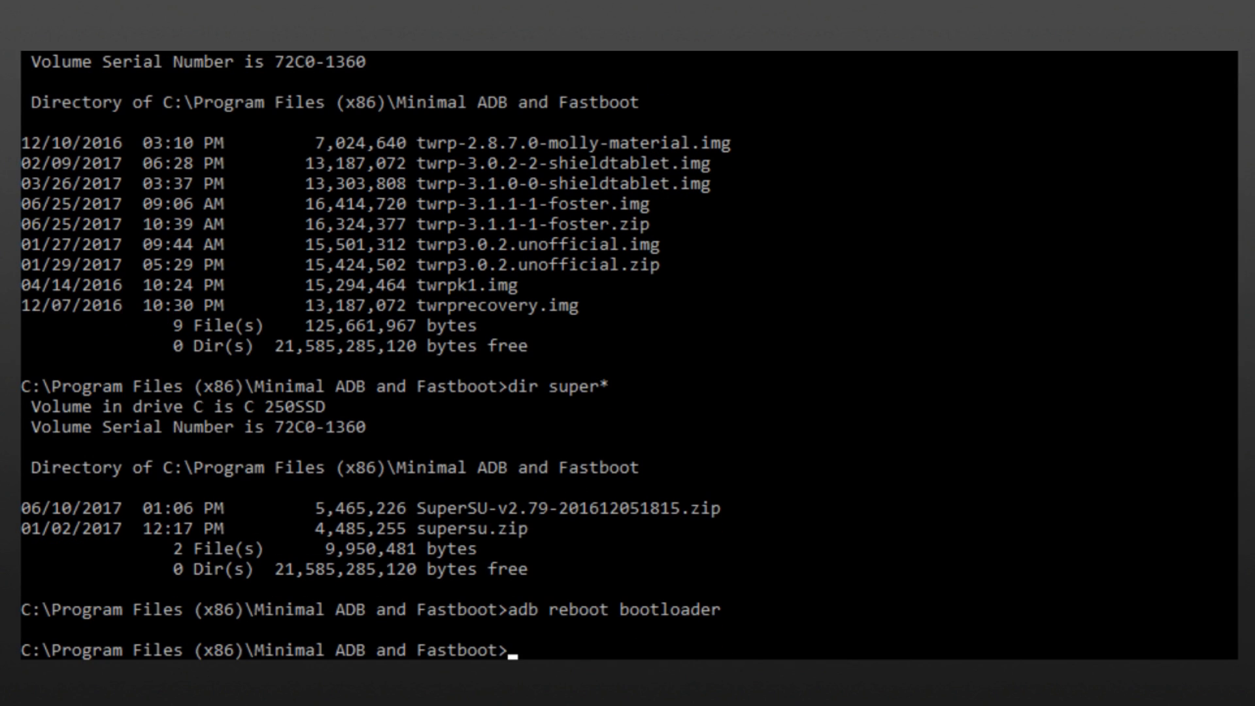
{"action": "mouse_move", "coordinate": [367, 580]}
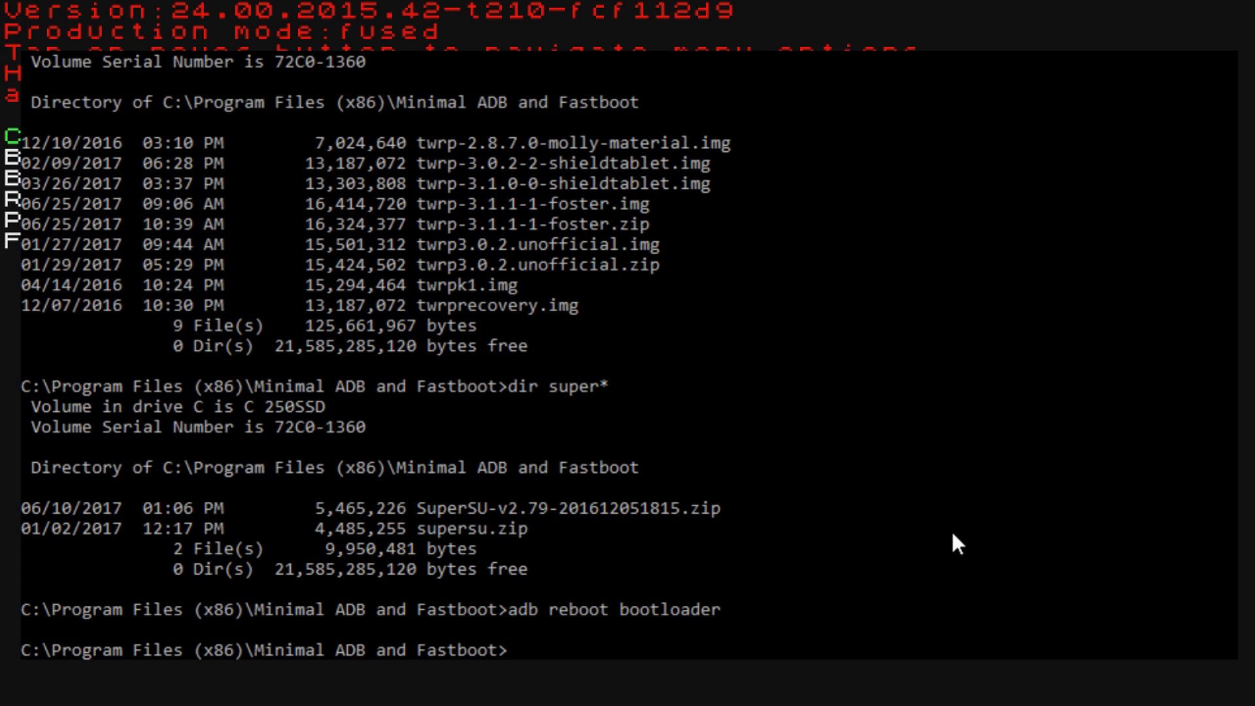
{"action": "mouse_move", "coordinate": [606, 296]}
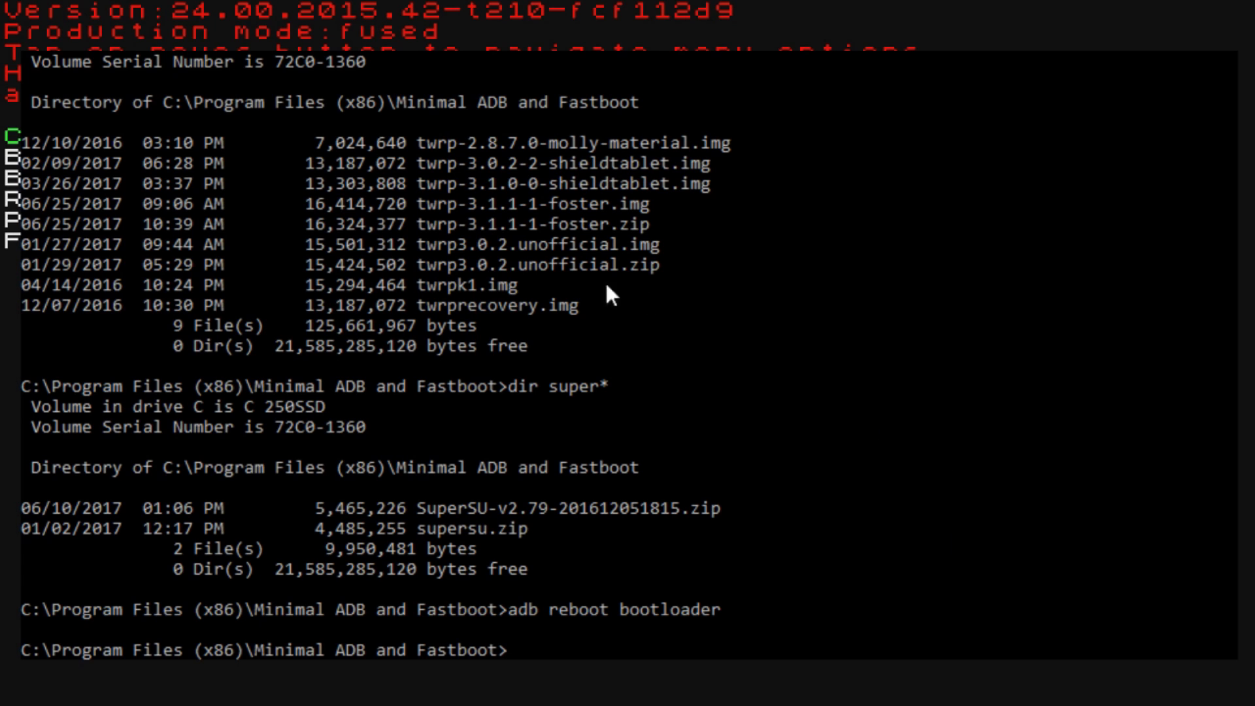
{"action": "mouse_move", "coordinate": [423, 209]}
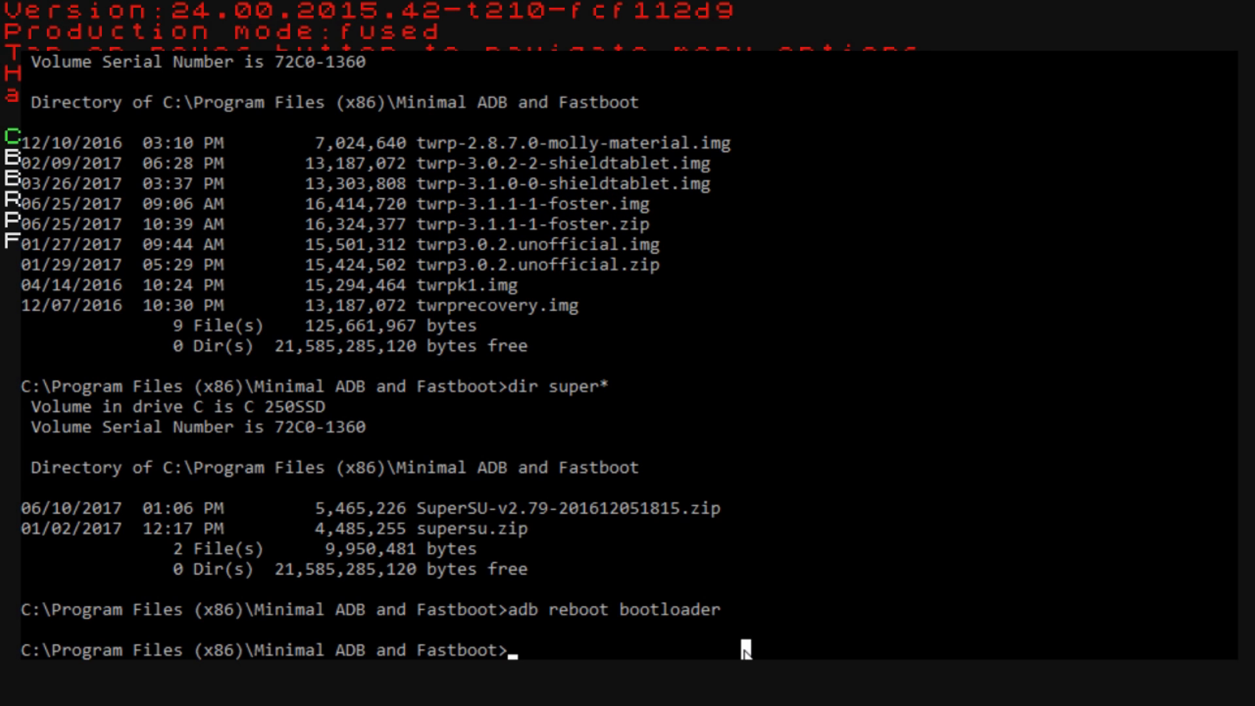
- Run 'fastboot boot twrp-3.1.1-1-foster.img' to boot TWRP temporarily on the SHIELD
{"action": "type", "text": "fastboot boot"}
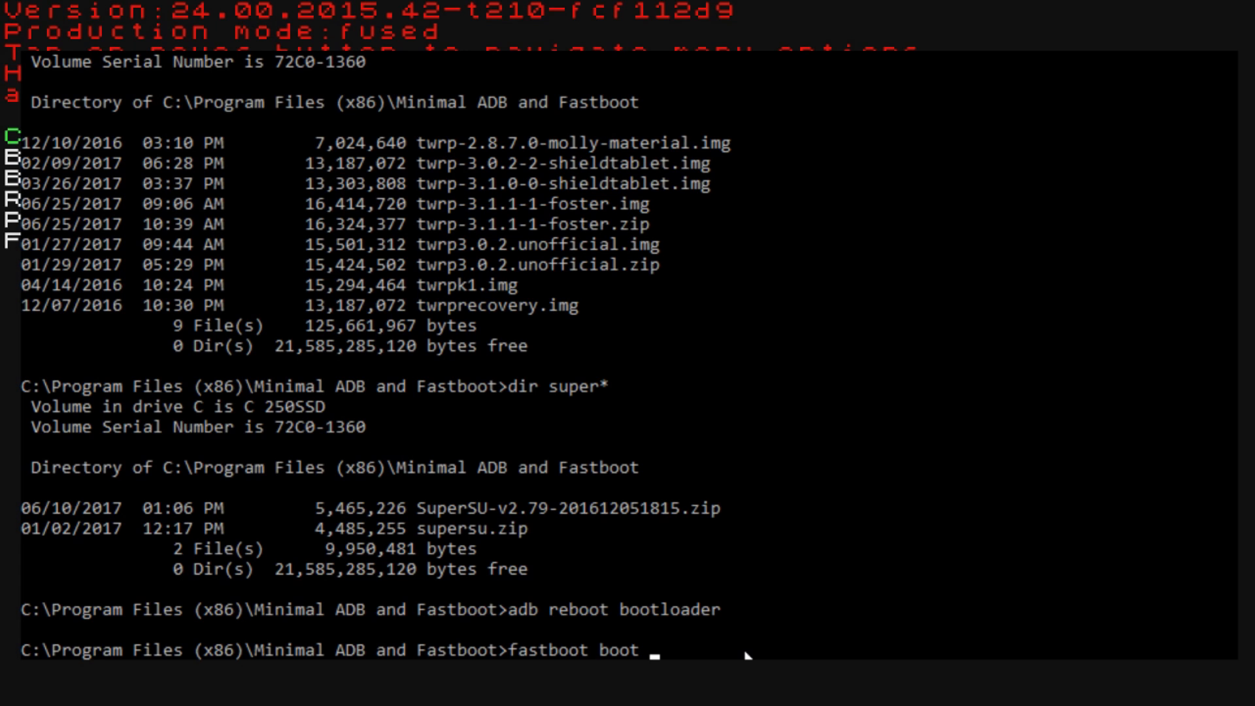
{"action": "type", "text": "twrp-3.1.1-1-foster.img"}
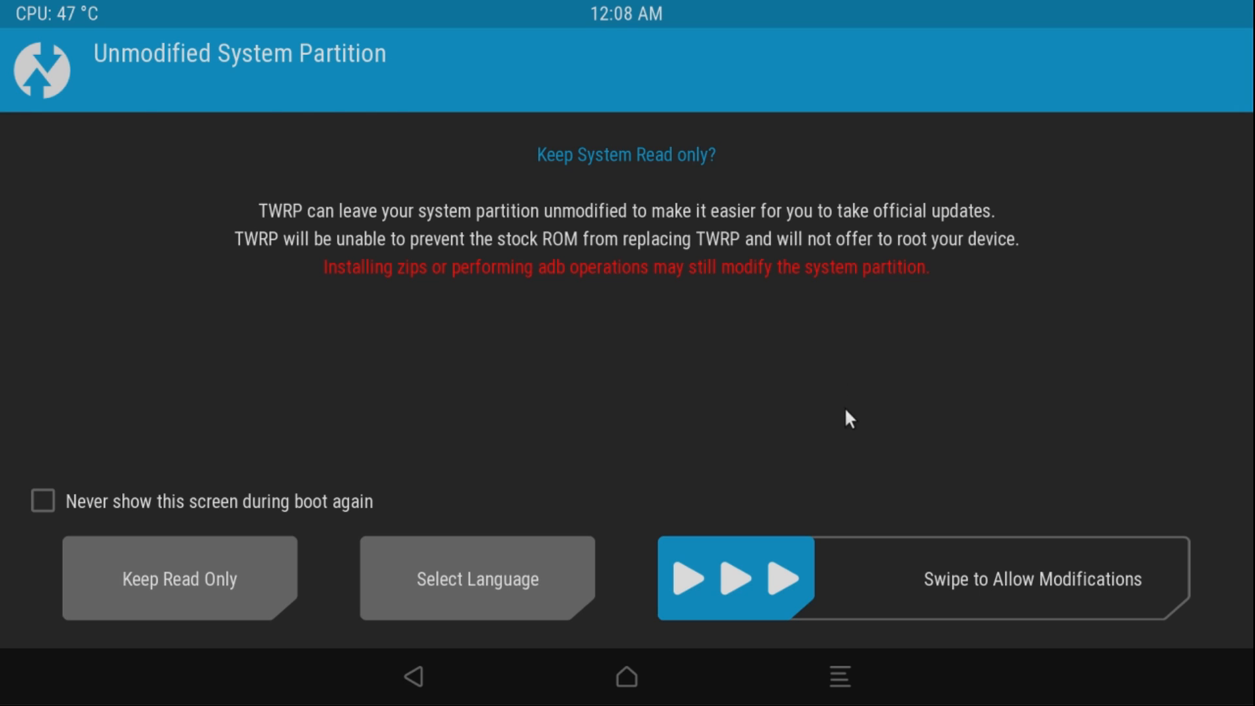
{"action": "mouse_move", "coordinate": [687, 606]}
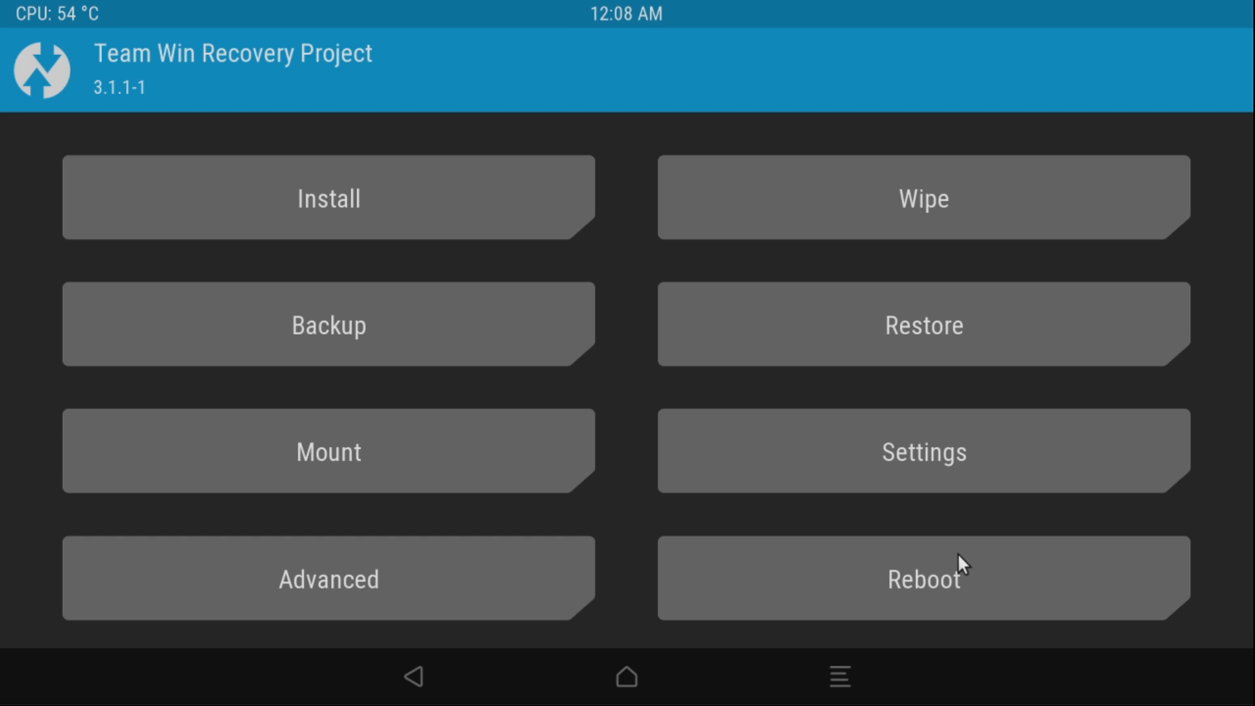
{"action": "mouse_move", "coordinate": [686, 367]}
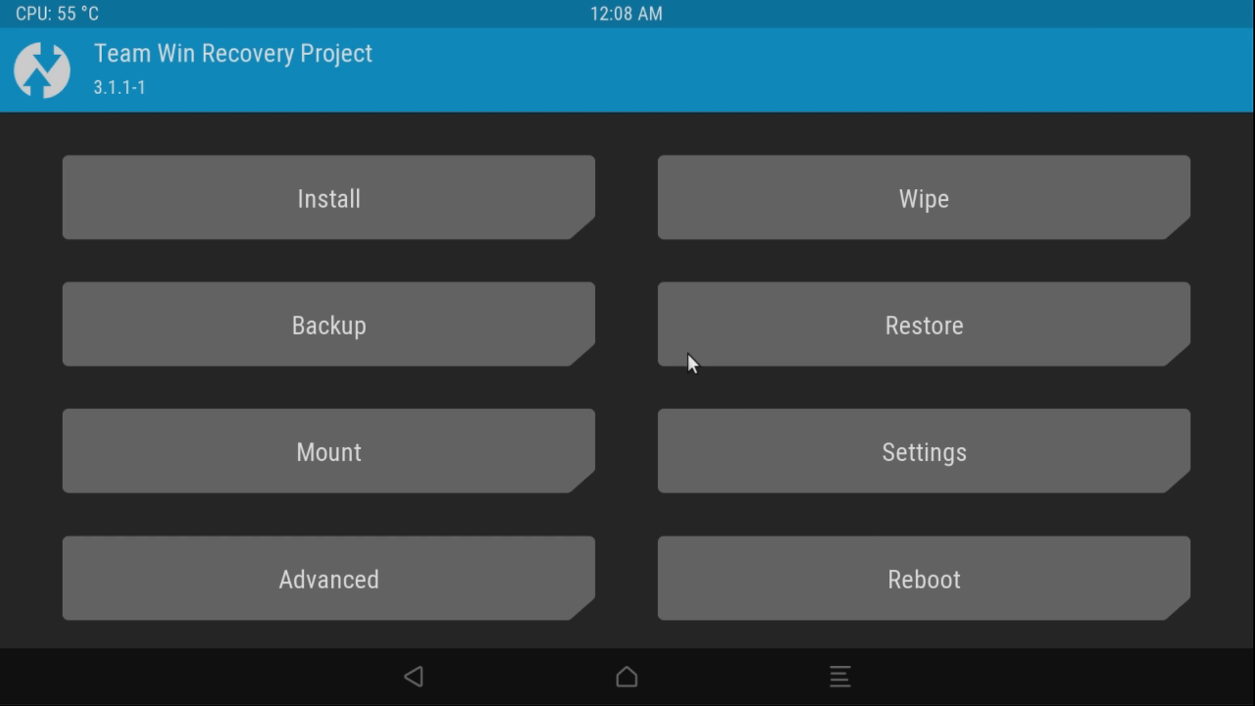
{"action": "mouse_move", "coordinate": [282, 623]}
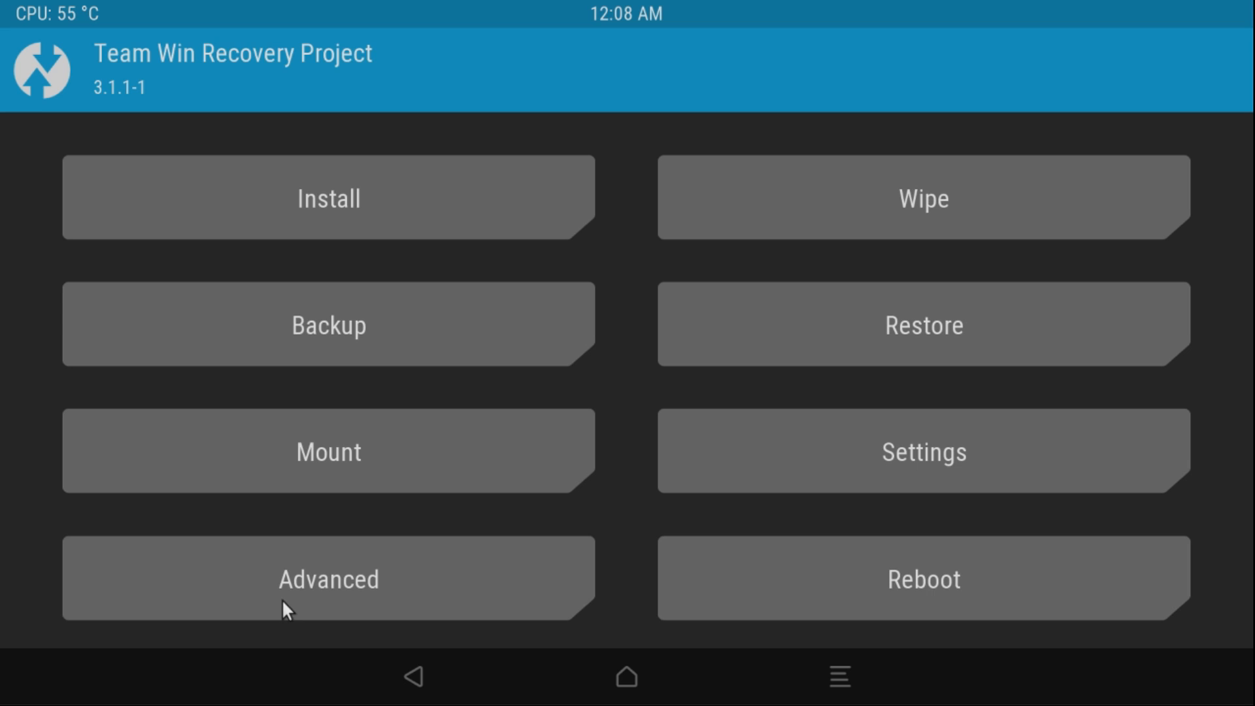
- Reach the ADB Sideload screen through TWRP's Advanced menu
{"action": "left_click", "coordinate": [329, 579]}
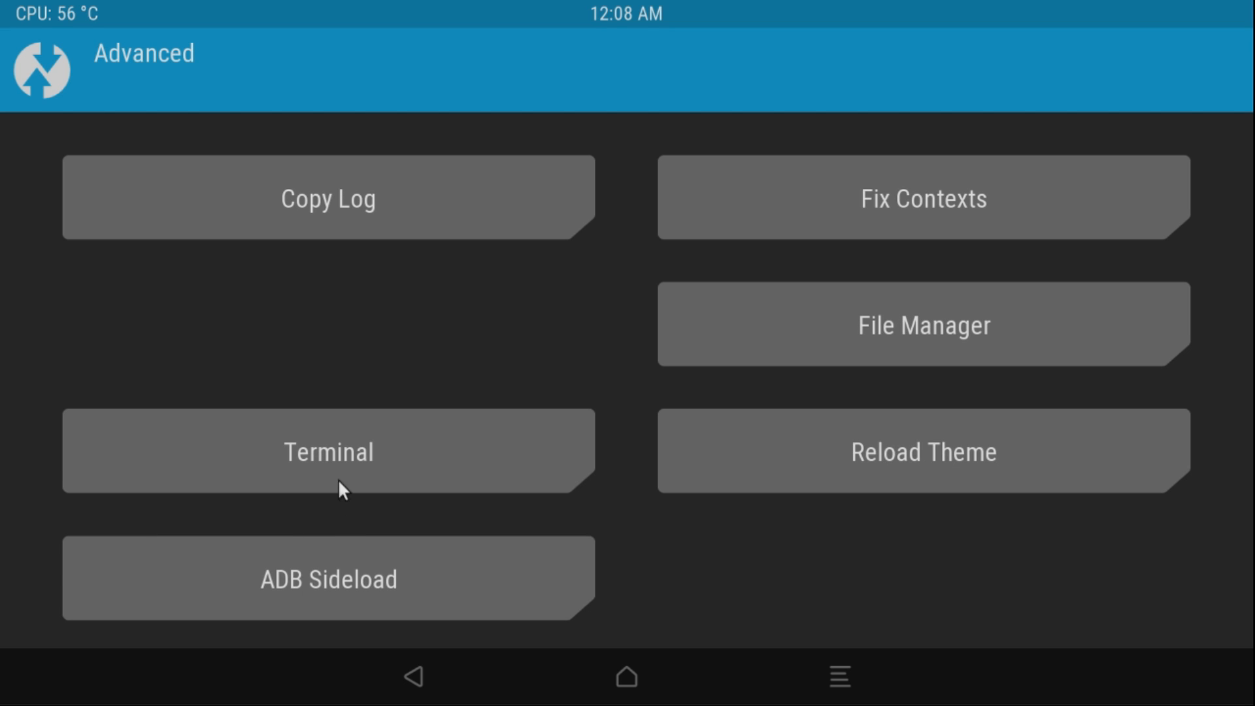
{"action": "left_click", "coordinate": [329, 579]}
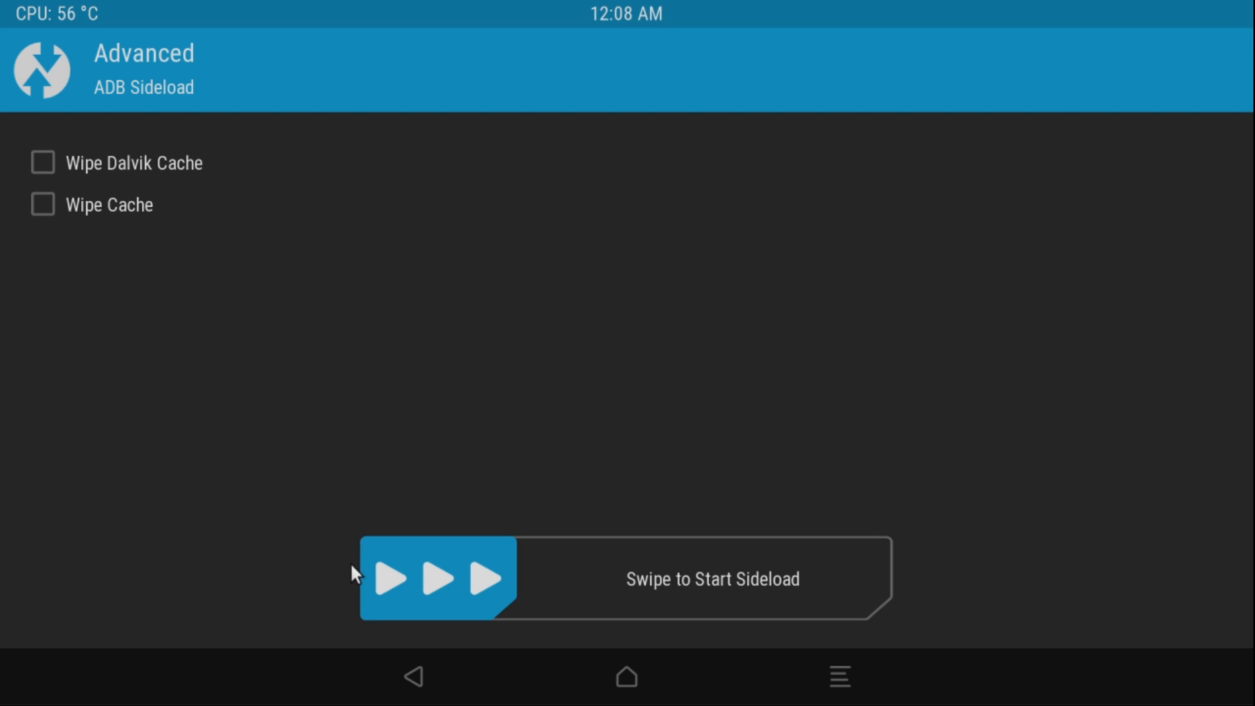
{"action": "mouse_move", "coordinate": [328, 322]}
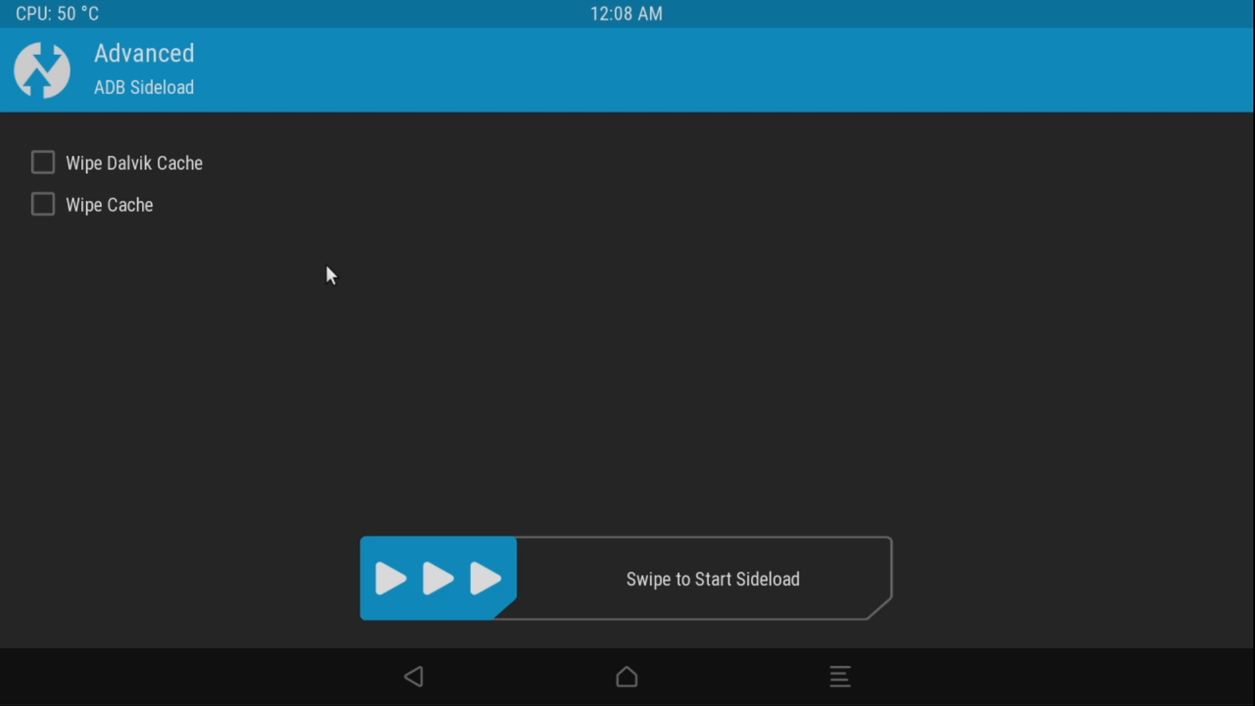
{"action": "mouse_move", "coordinate": [499, 492]}
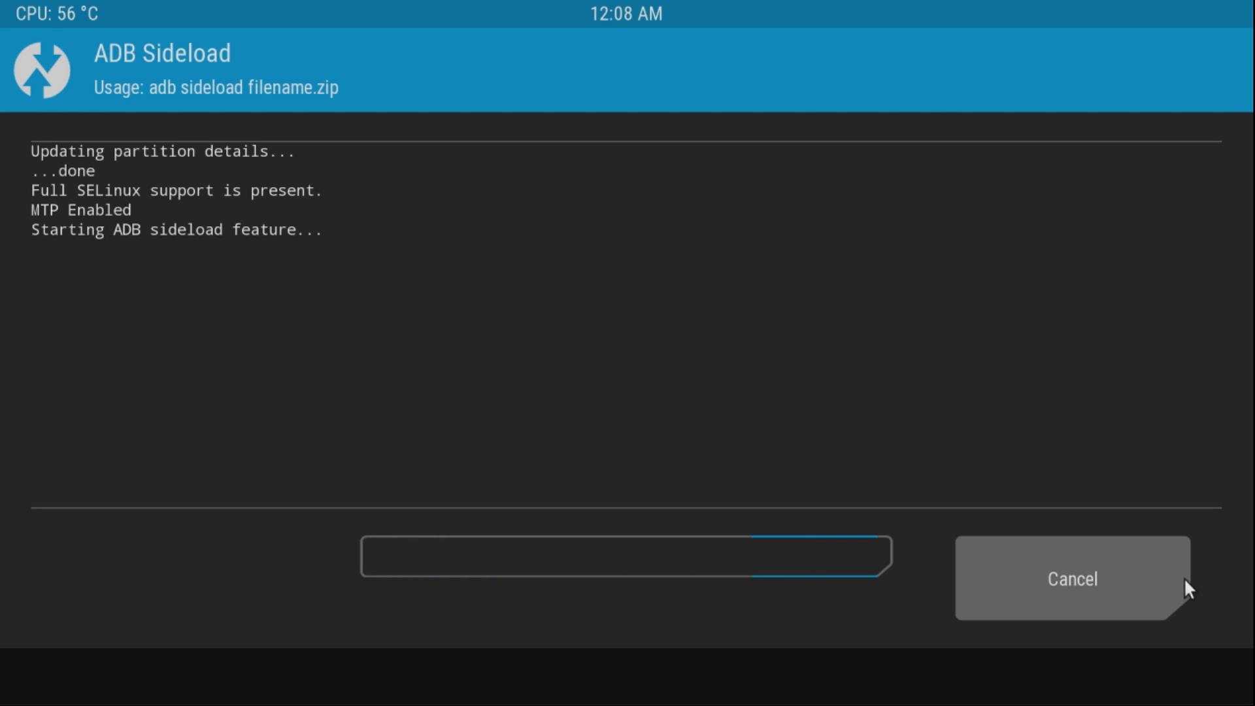
{"action": "mouse_move", "coordinate": [172, 591]}
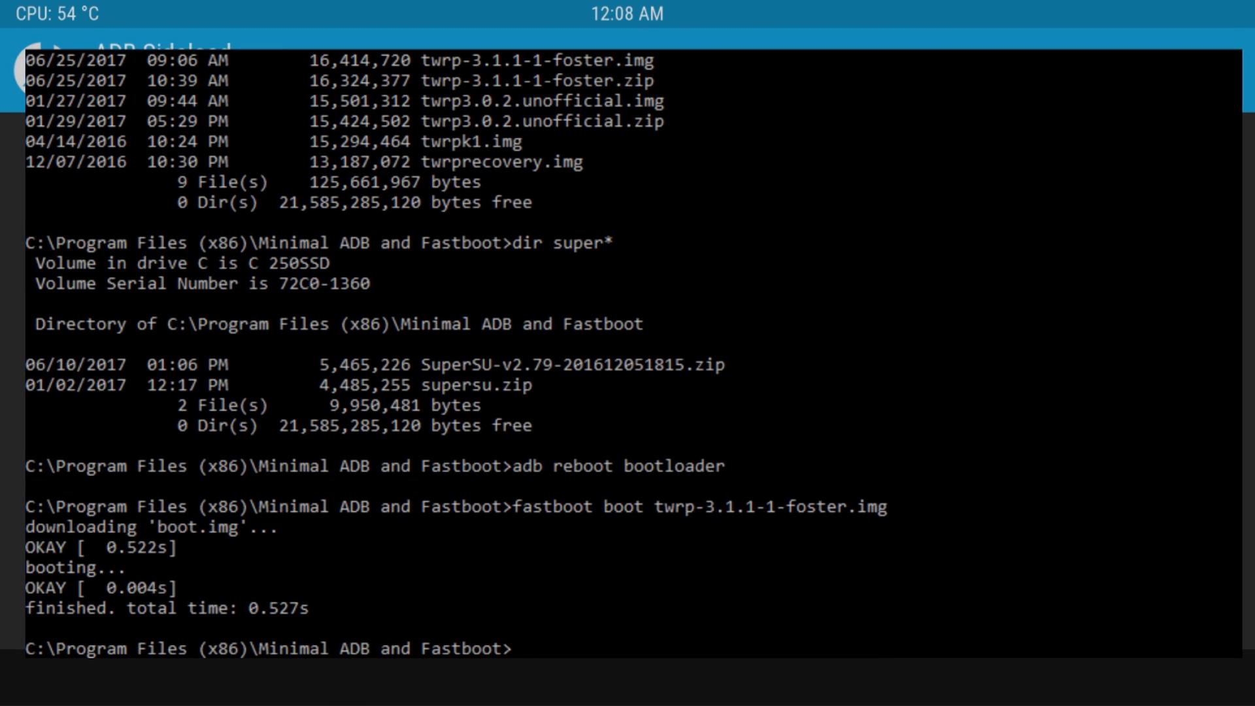
{"action": "mouse_move", "coordinate": [368, 368]}
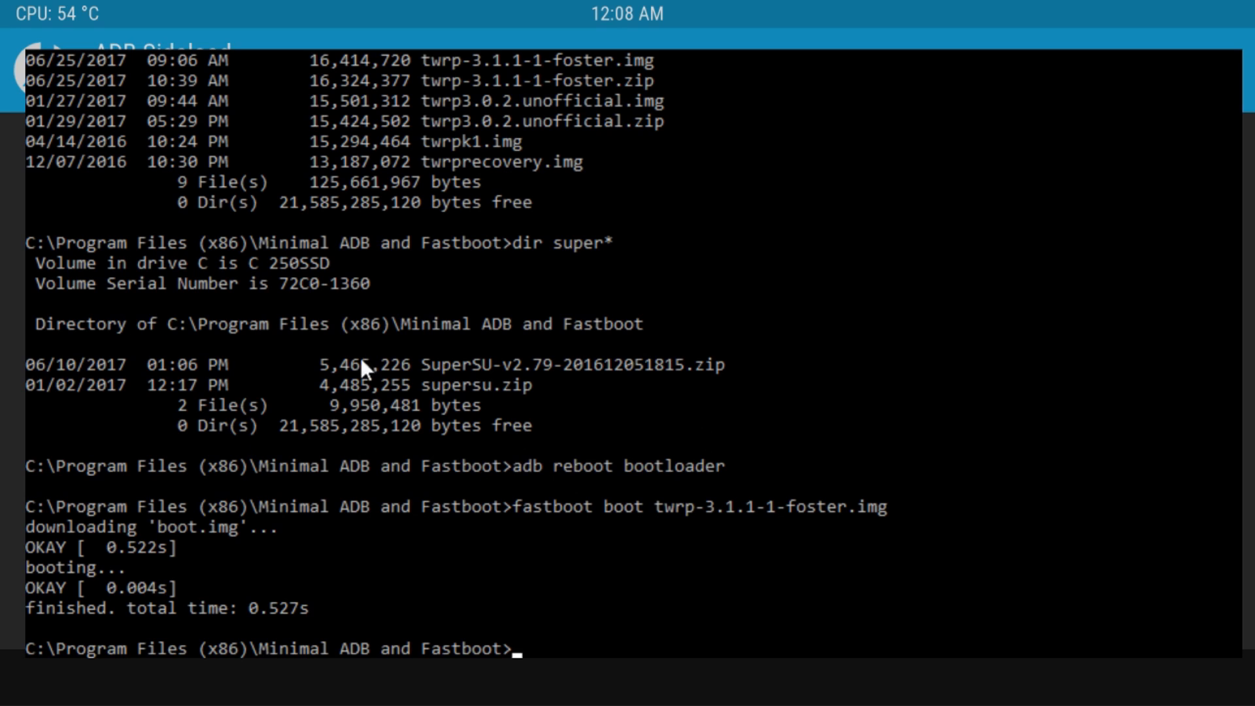
- Start entering the 'adb sideload' command for the SuperSU zip in the prompt window
{"action": "double_click", "coordinate": [569, 365]}
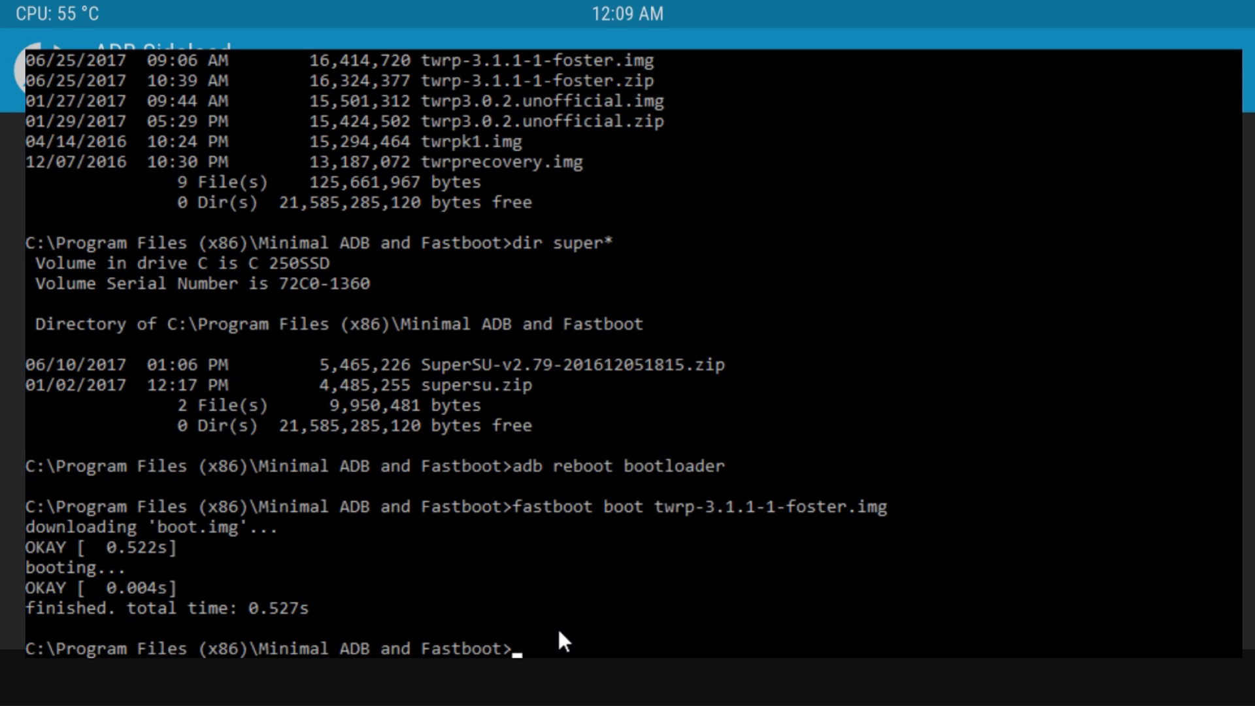
{"action": "type", "text": "adb sid"}
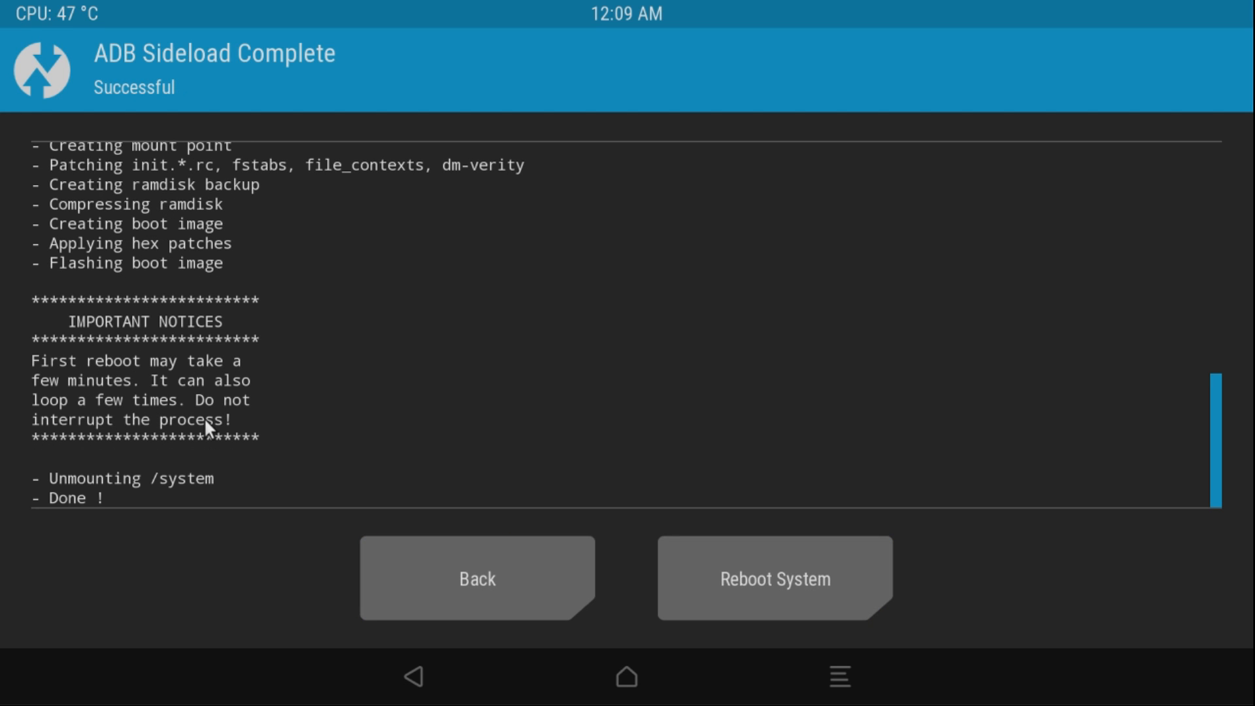
{"action": "mouse_move", "coordinate": [676, 401]}
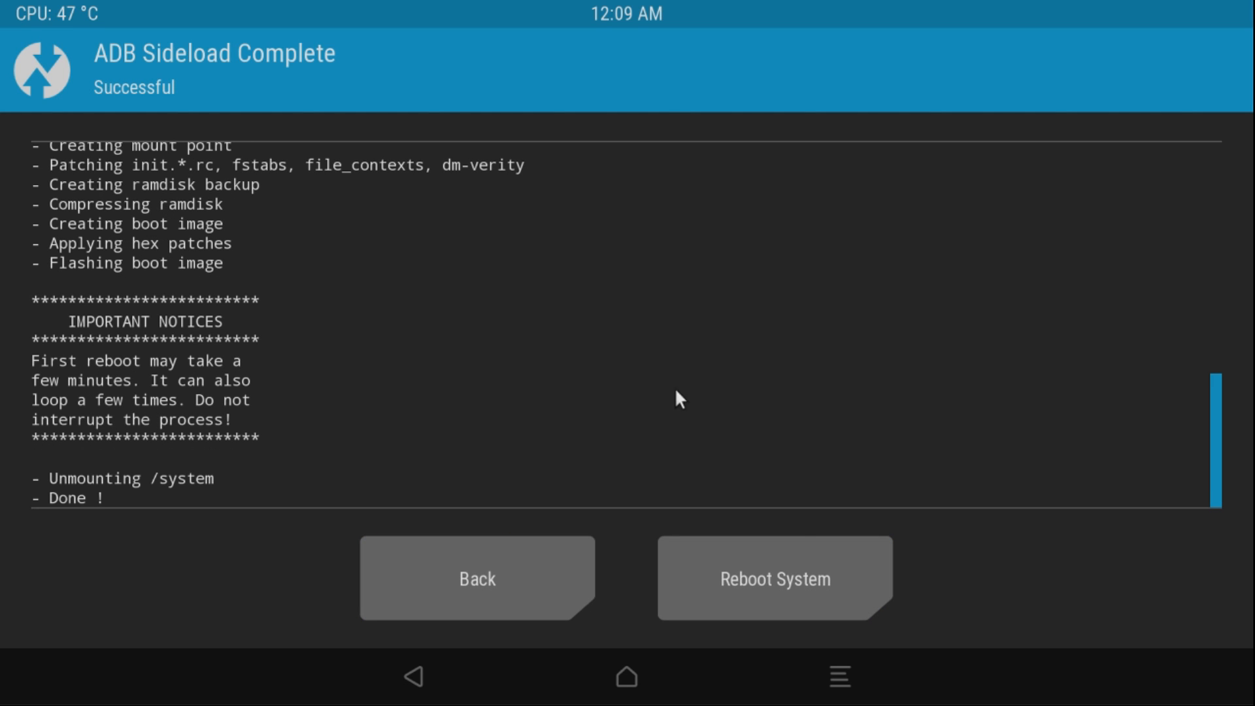
{"action": "mouse_move", "coordinate": [760, 616]}
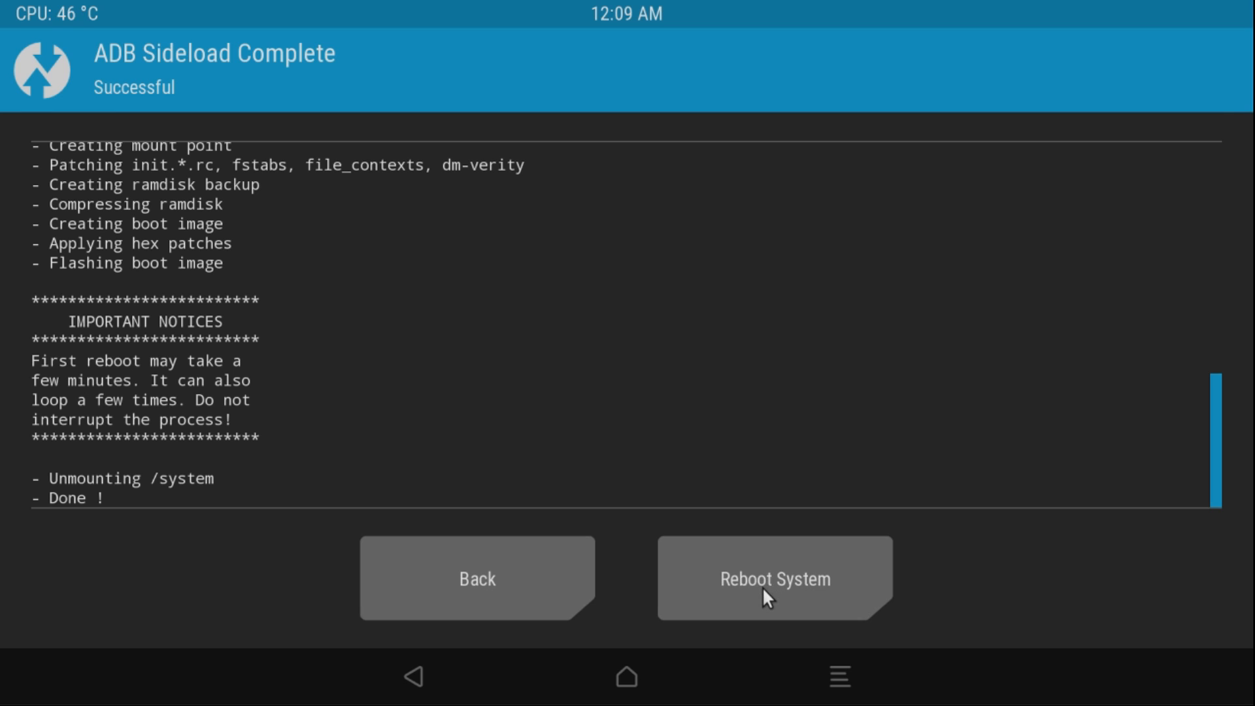
- Reboot System from TWRP, choosing Do Not Install for the TWRP app
{"action": "left_click", "coordinate": [767, 579]}
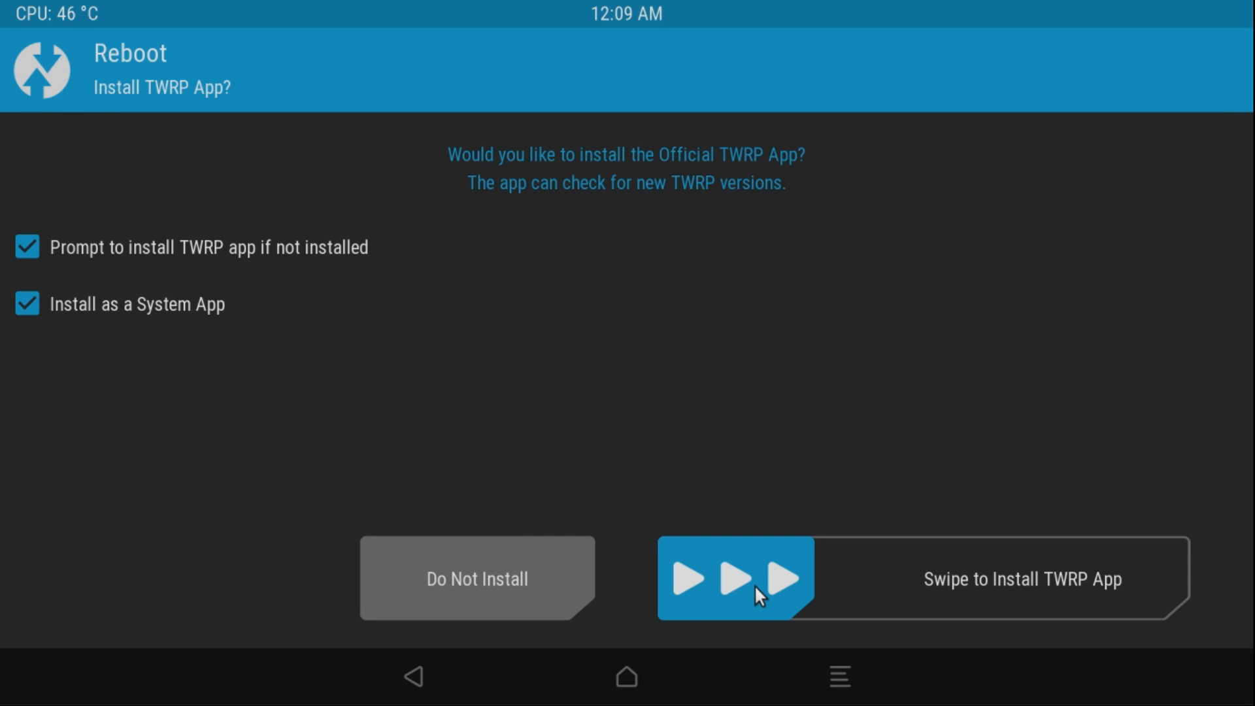
{"action": "mouse_move", "coordinate": [488, 594]}
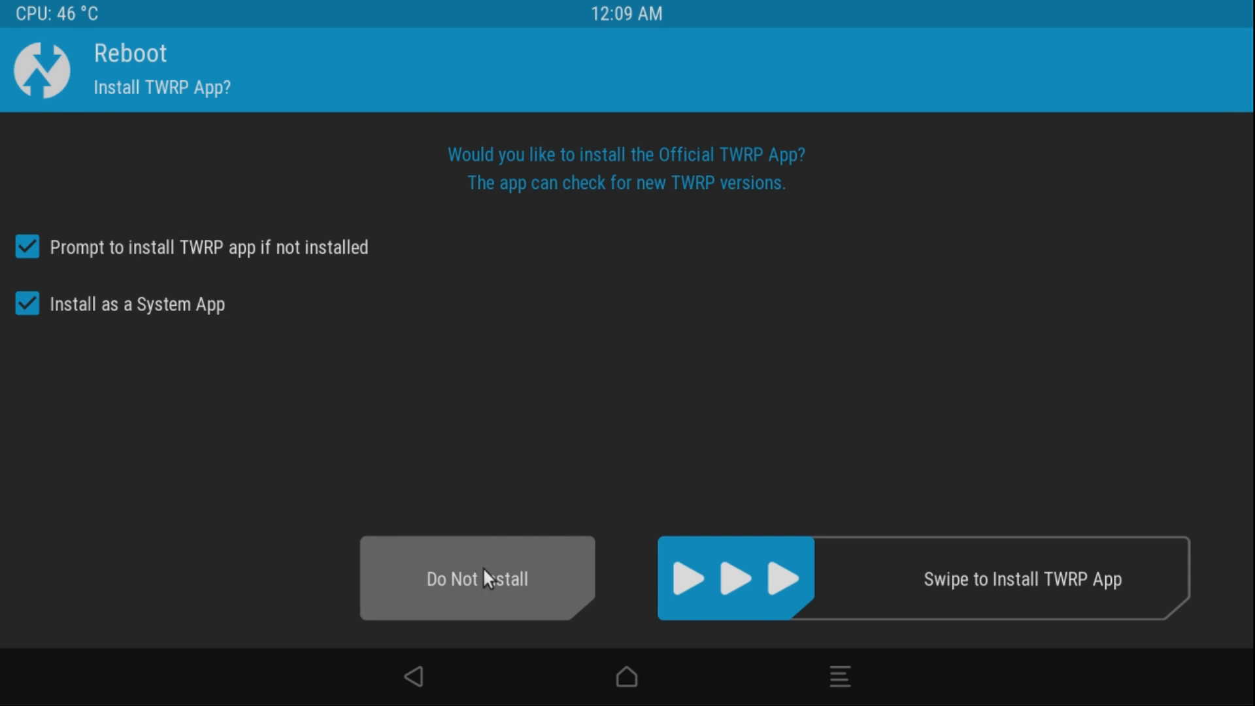
{"action": "left_click", "coordinate": [477, 579]}
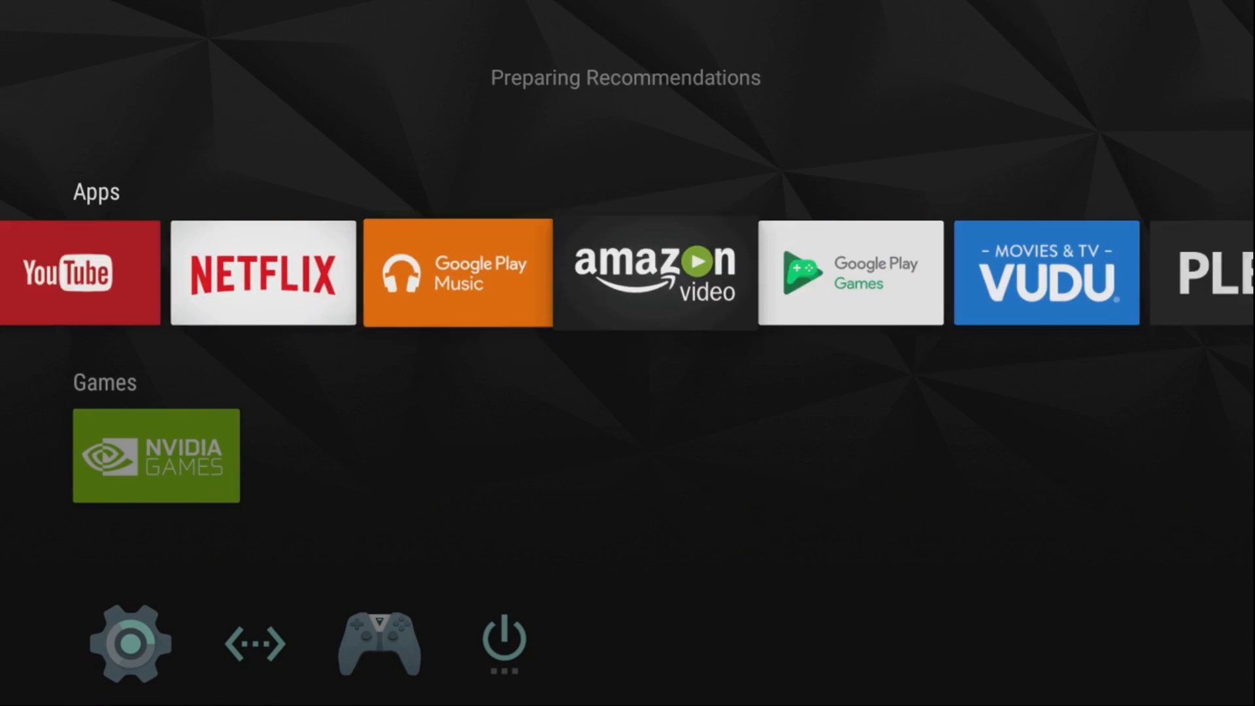
- Launch SuperSU and decline the Follow me prompt to reach the empty apps list
{"action": "scroll", "scroll_direction": "right", "scroll_amount": 3}
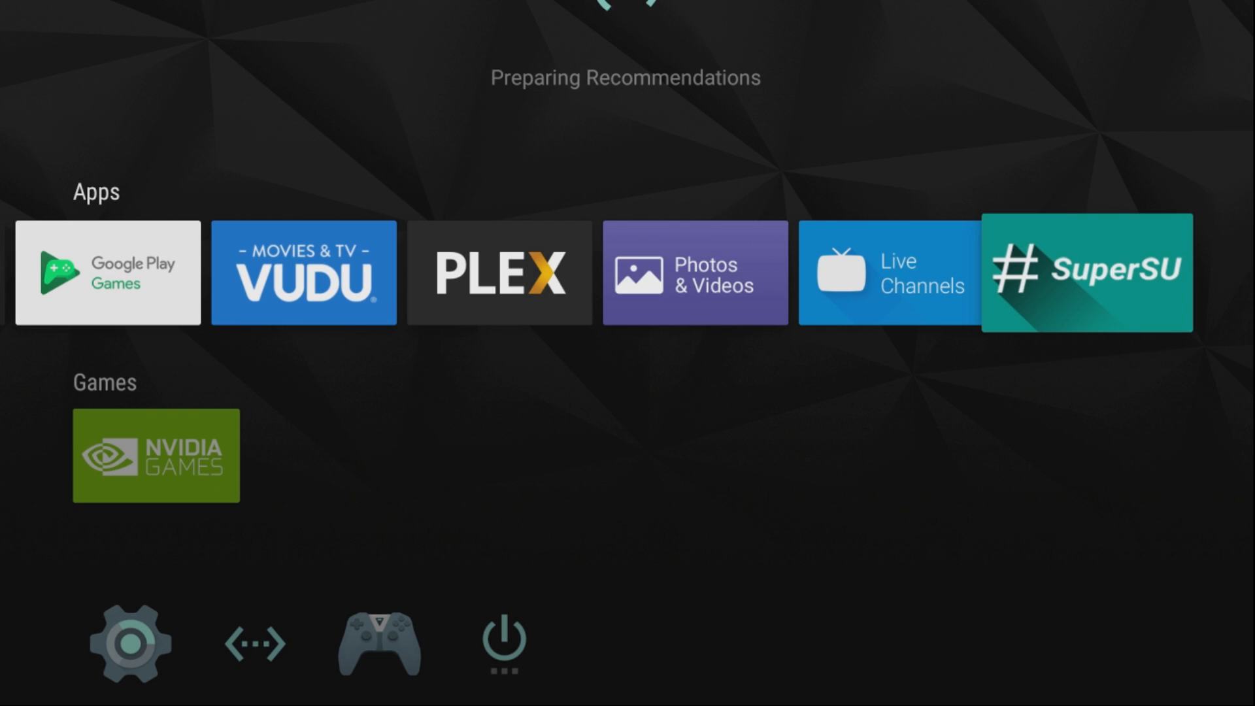
{"action": "left_click", "coordinate": [1084, 272]}
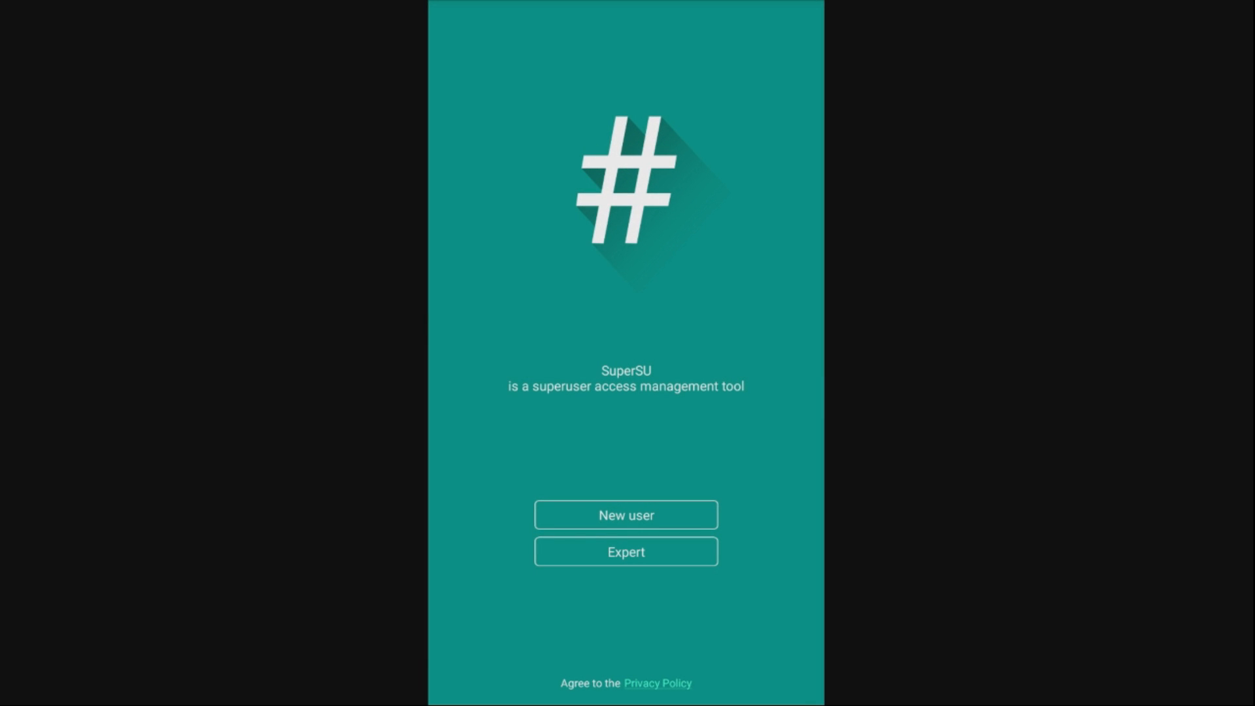
{"action": "mouse_move", "coordinate": [706, 507]}
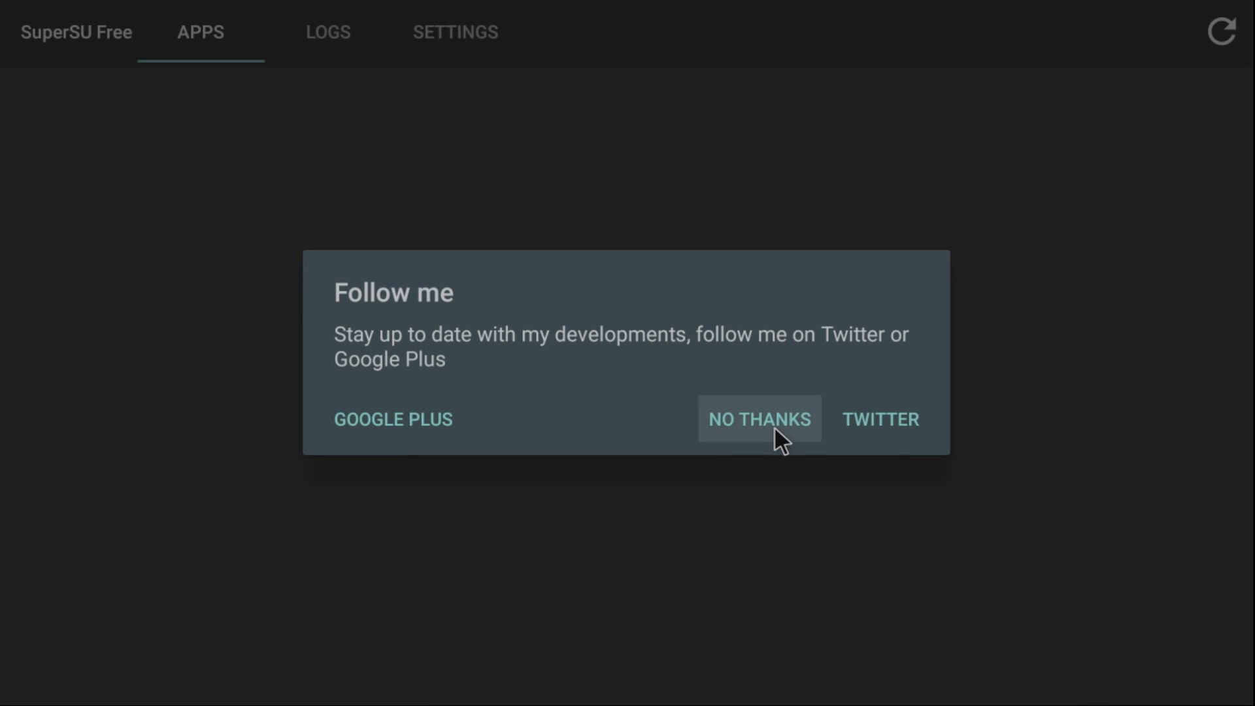
{"action": "left_click", "coordinate": [760, 419]}
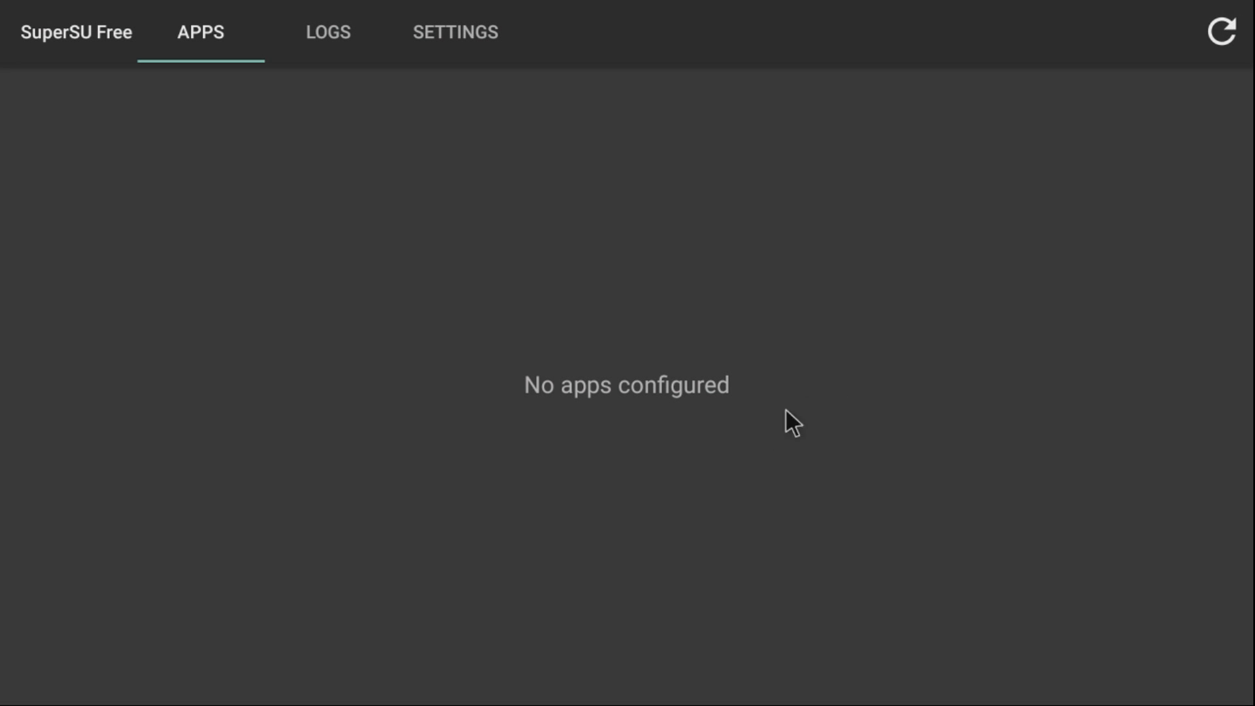
{"action": "mouse_move", "coordinate": [842, 359]}
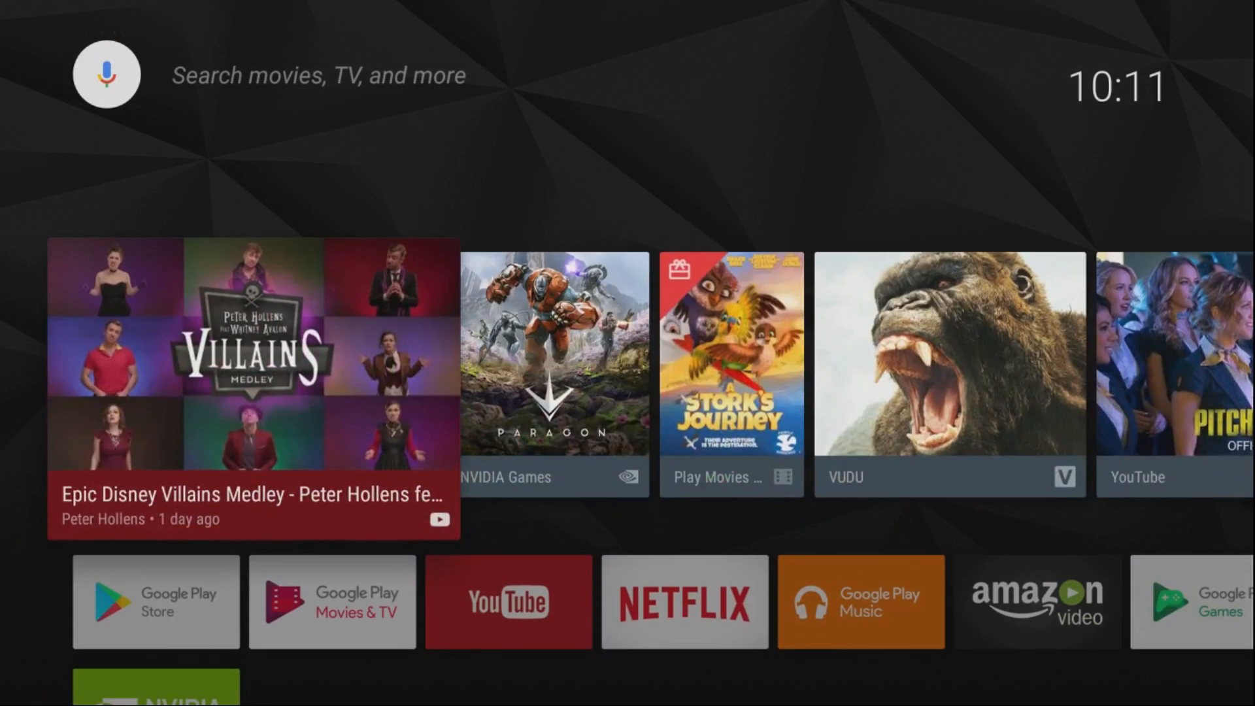
- Find 'xplore file manager' in the Play Store and install X-plore from its listing
{"action": "scroll", "scroll_direction": "down", "scroll_amount": 3}
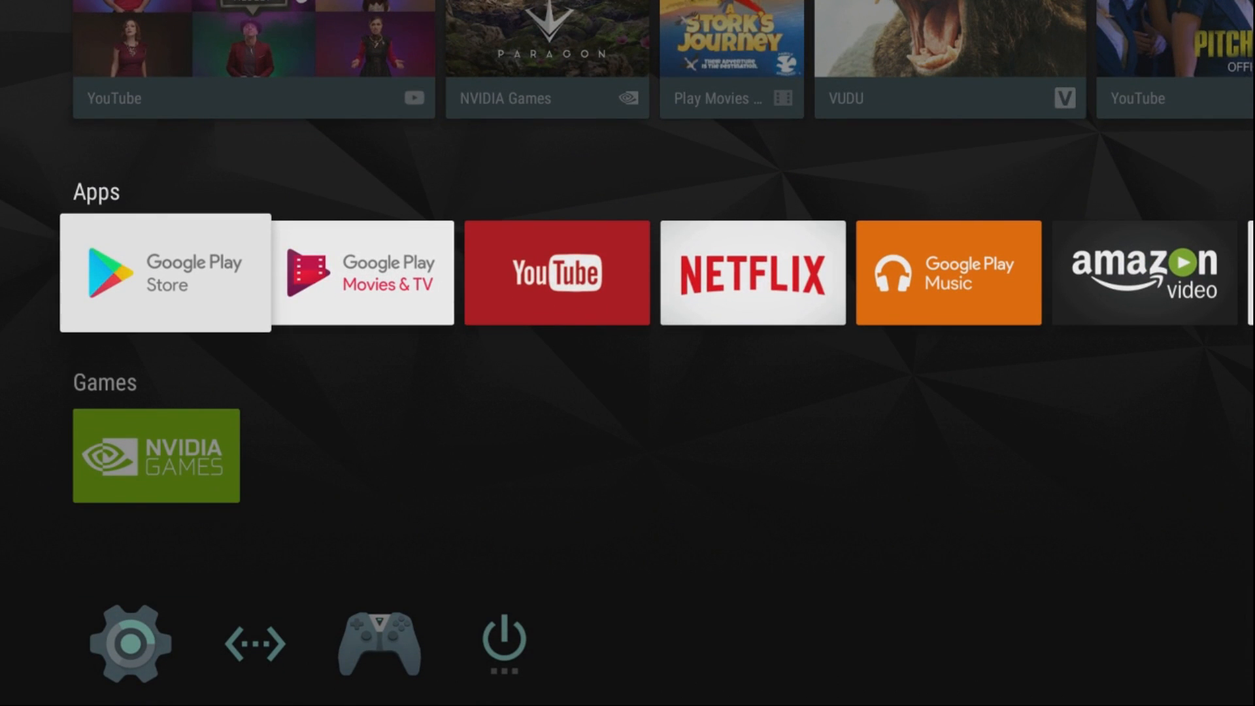
{"action": "left_click", "coordinate": [164, 271]}
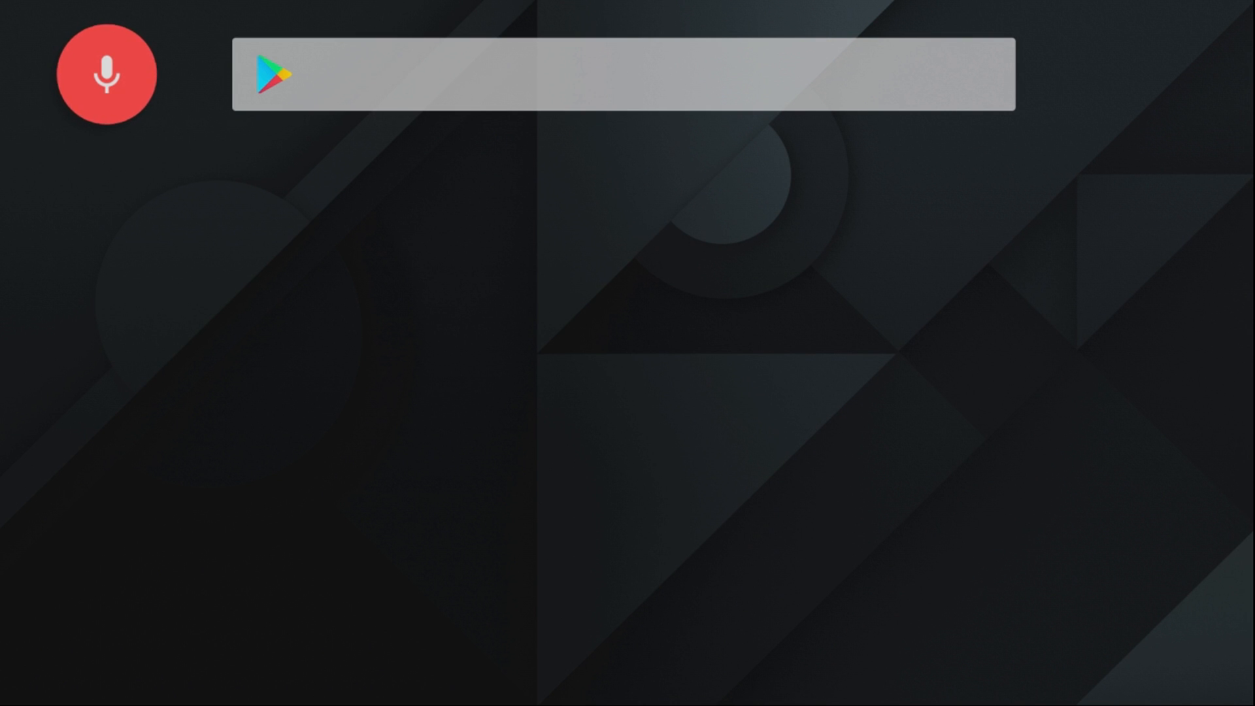
{"action": "type", "text": "xplore file manager"}
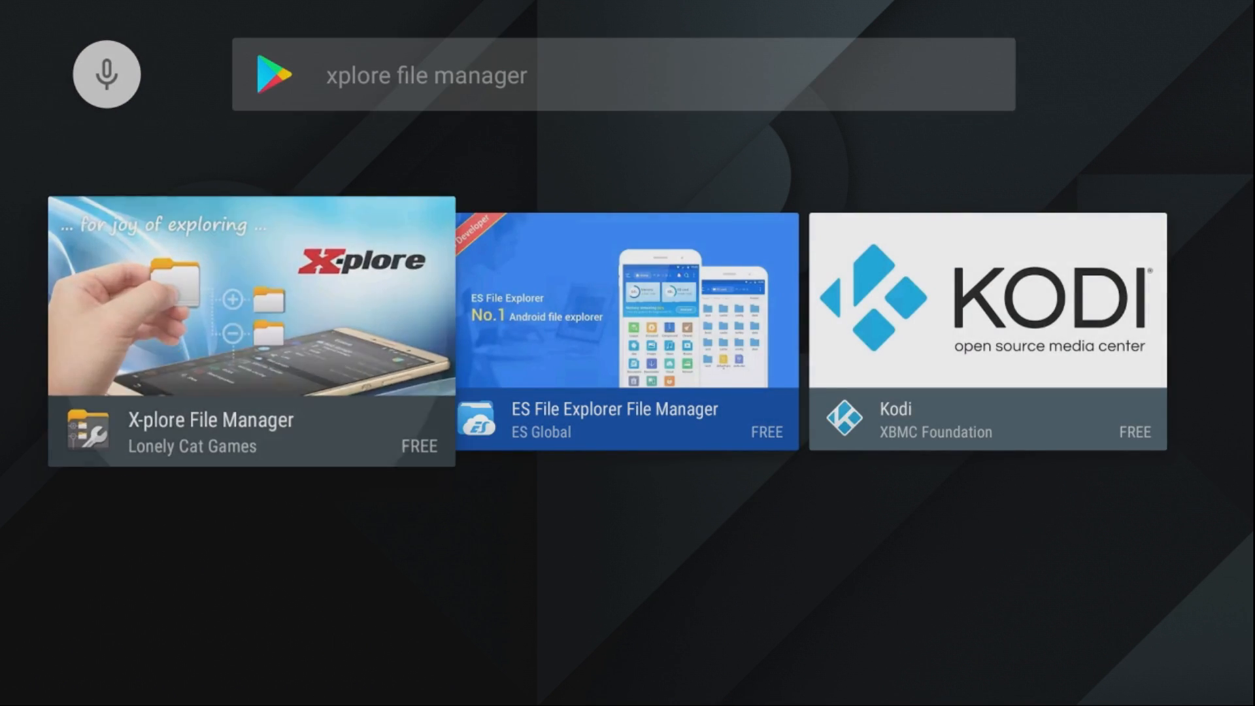
{"action": "left_click", "coordinate": [231, 312]}
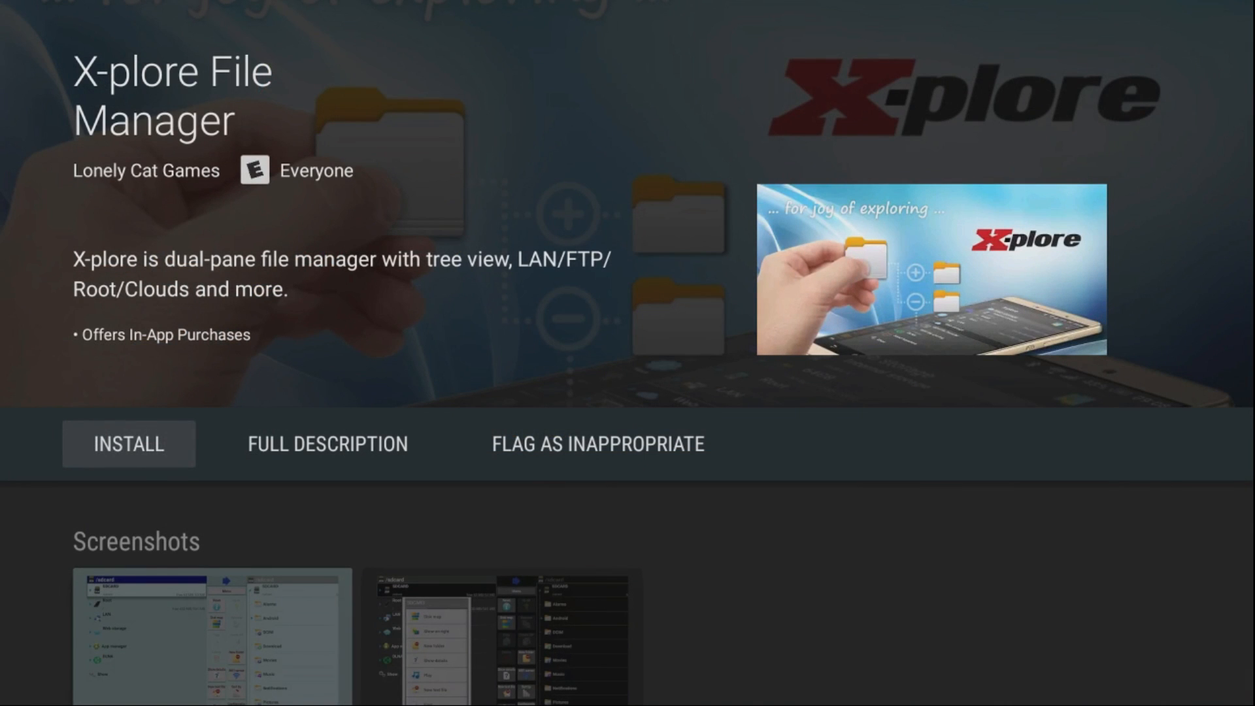
{"action": "left_click", "coordinate": [129, 443]}
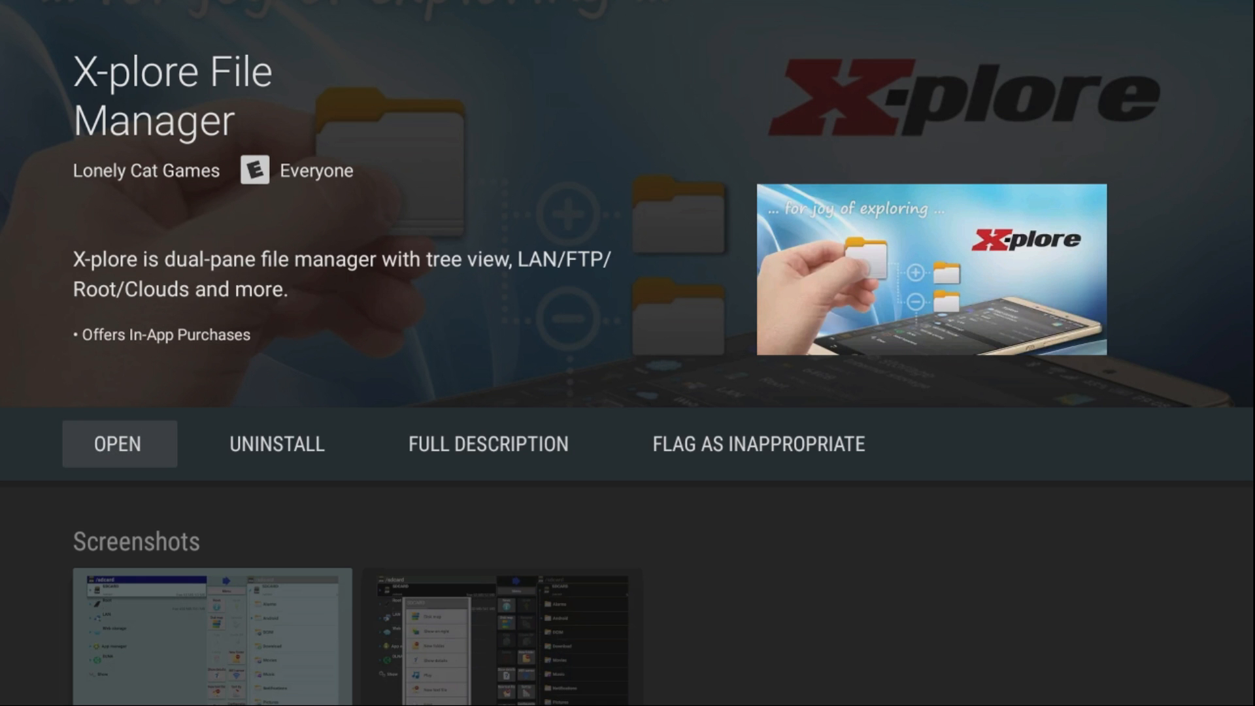
- Launch X-plore, allow file access, and reach the Root access setting in Configuration
{"action": "left_click", "coordinate": [118, 443]}
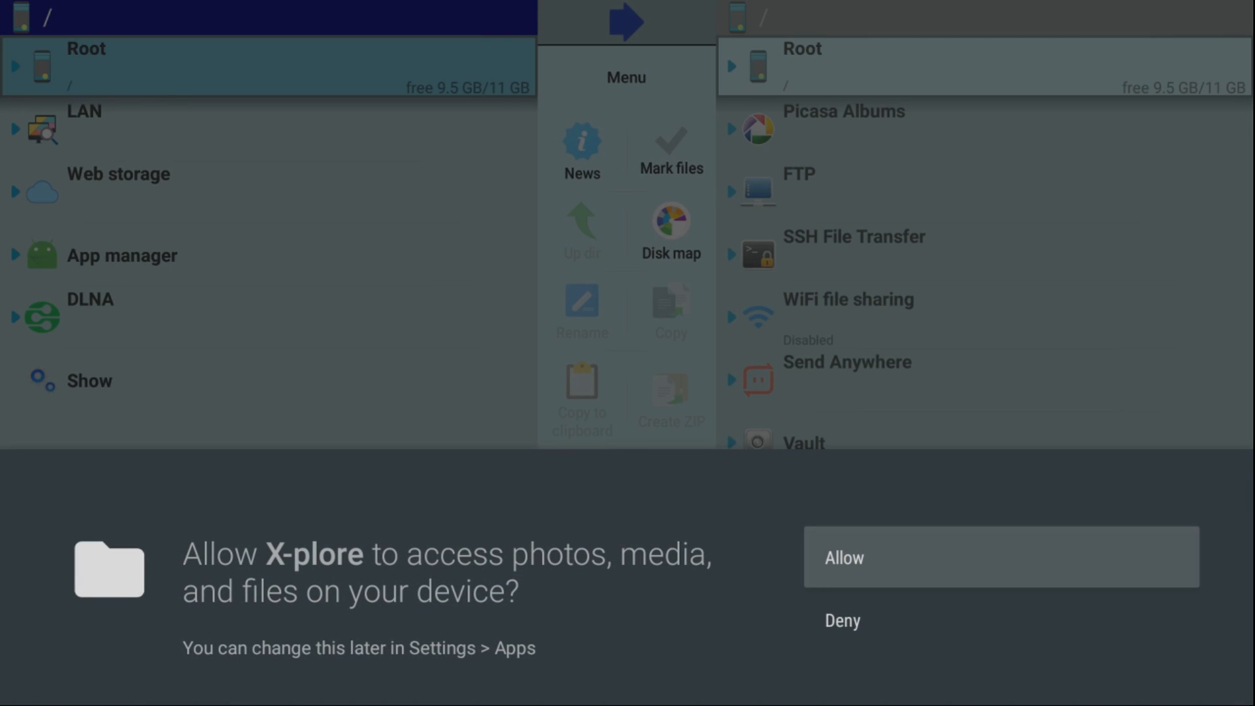
{"action": "left_click", "coordinate": [1001, 557]}
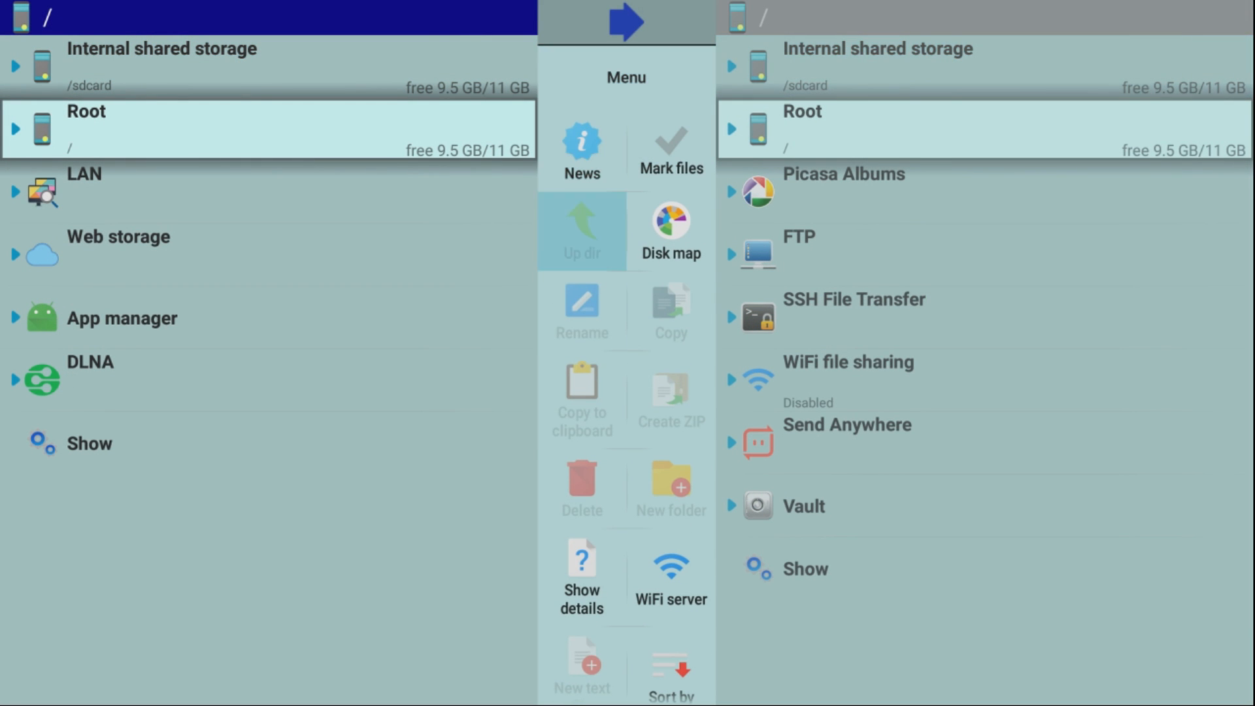
{"action": "scroll", "scroll_direction": "down", "scroll_amount": 3}
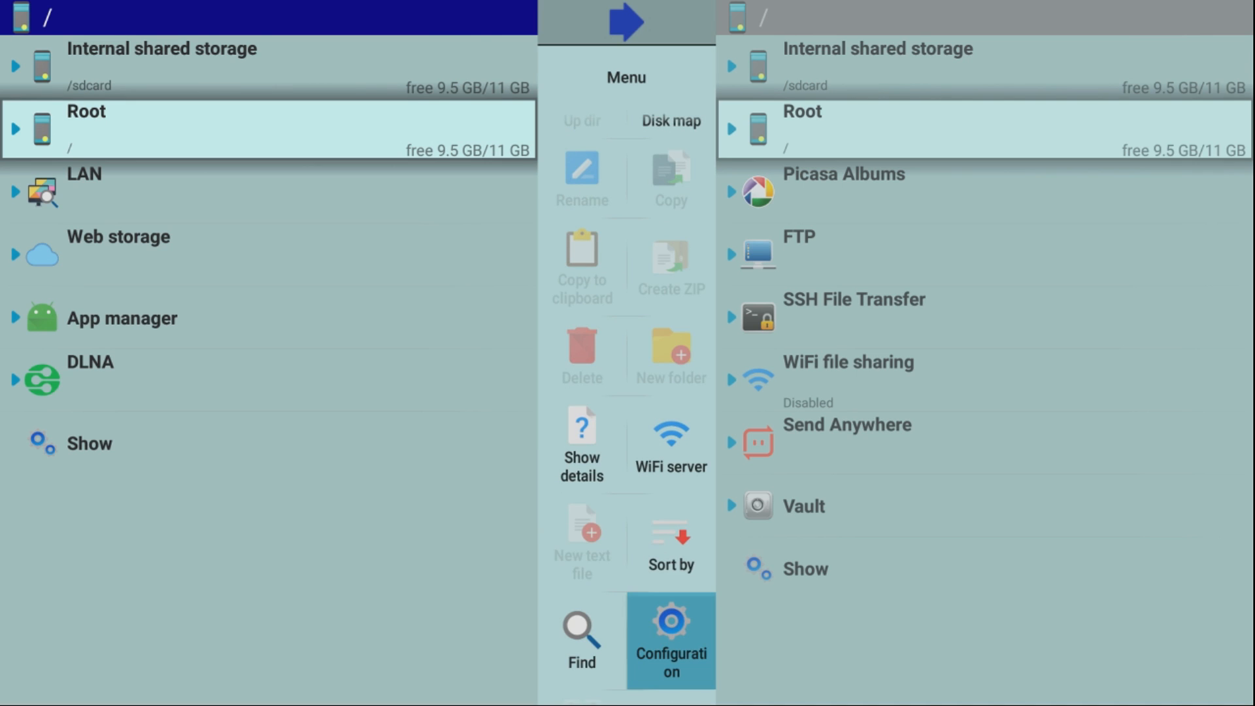
{"action": "left_click", "coordinate": [670, 628]}
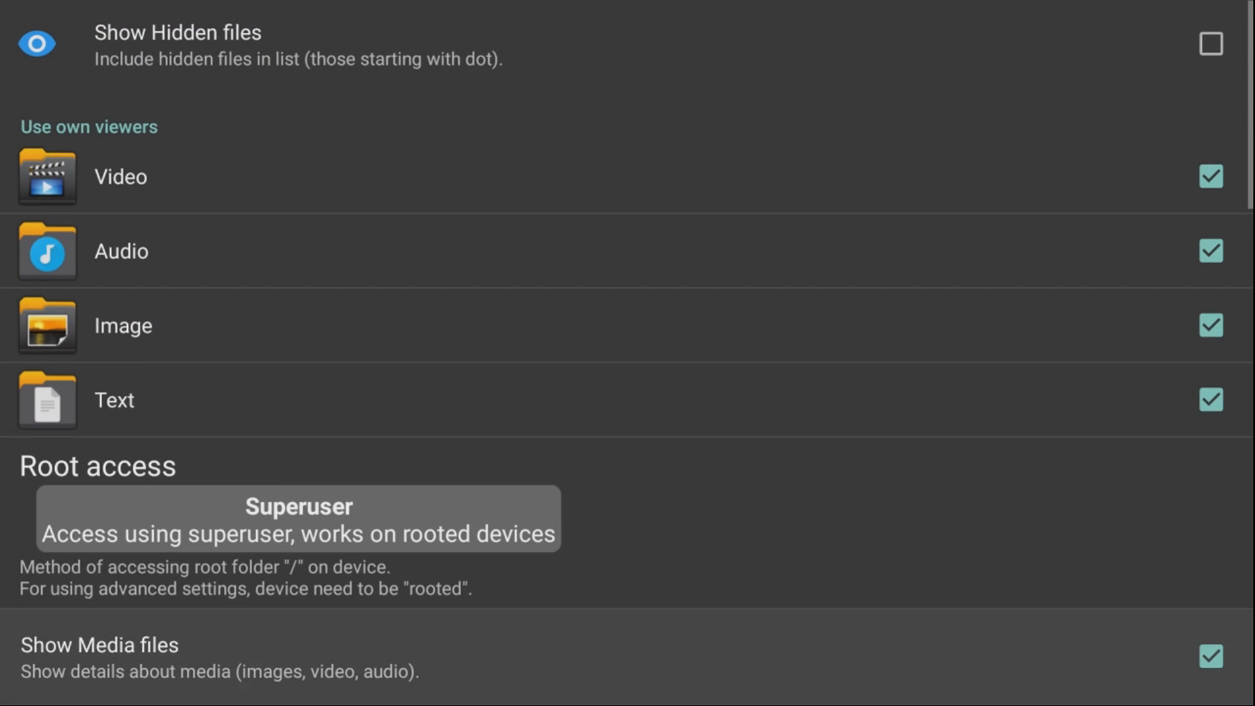
{"action": "scroll", "scroll_direction": "down", "scroll_amount": 3}
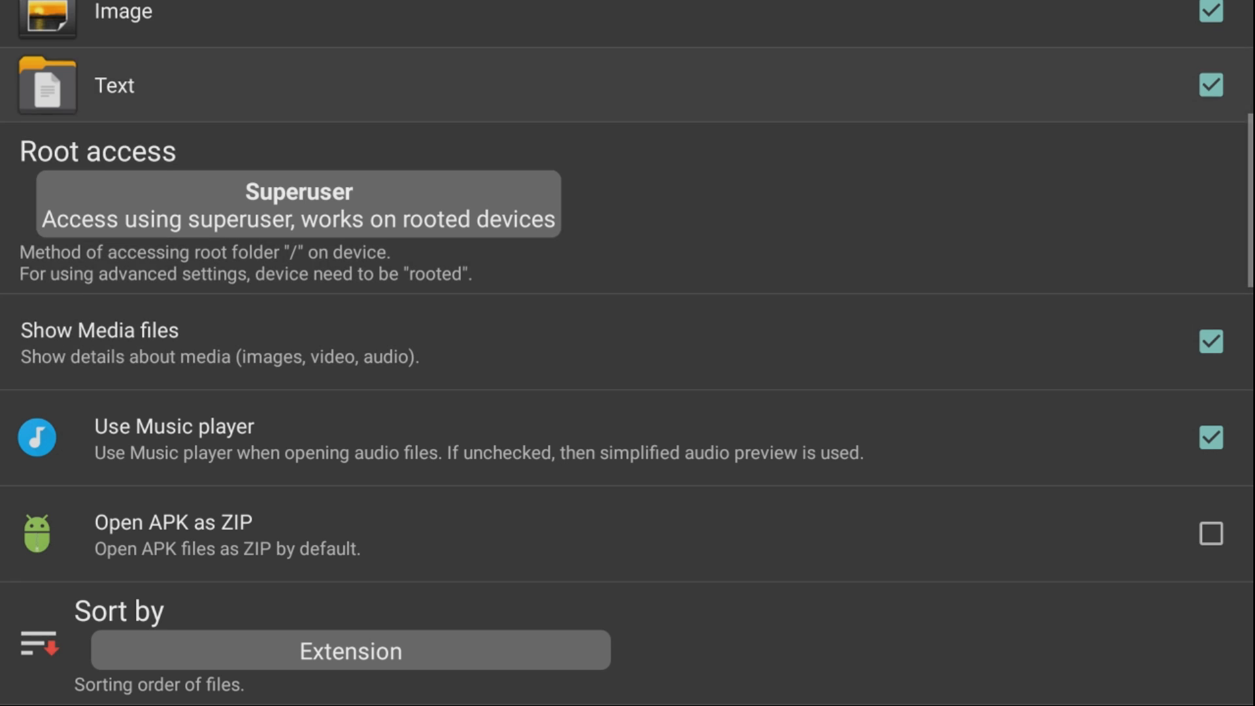
{"action": "scroll", "scroll_direction": "down", "scroll_amount": 3}
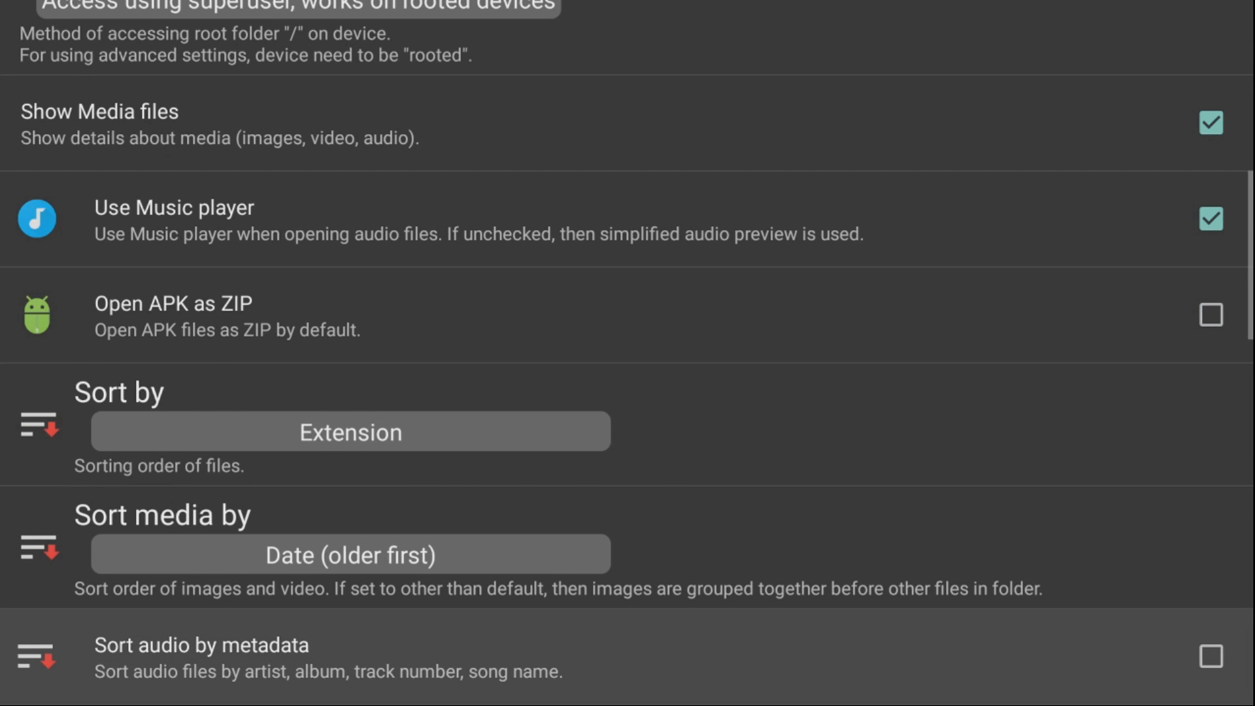
{"action": "scroll", "scroll_direction": "down", "scroll_amount": 3}
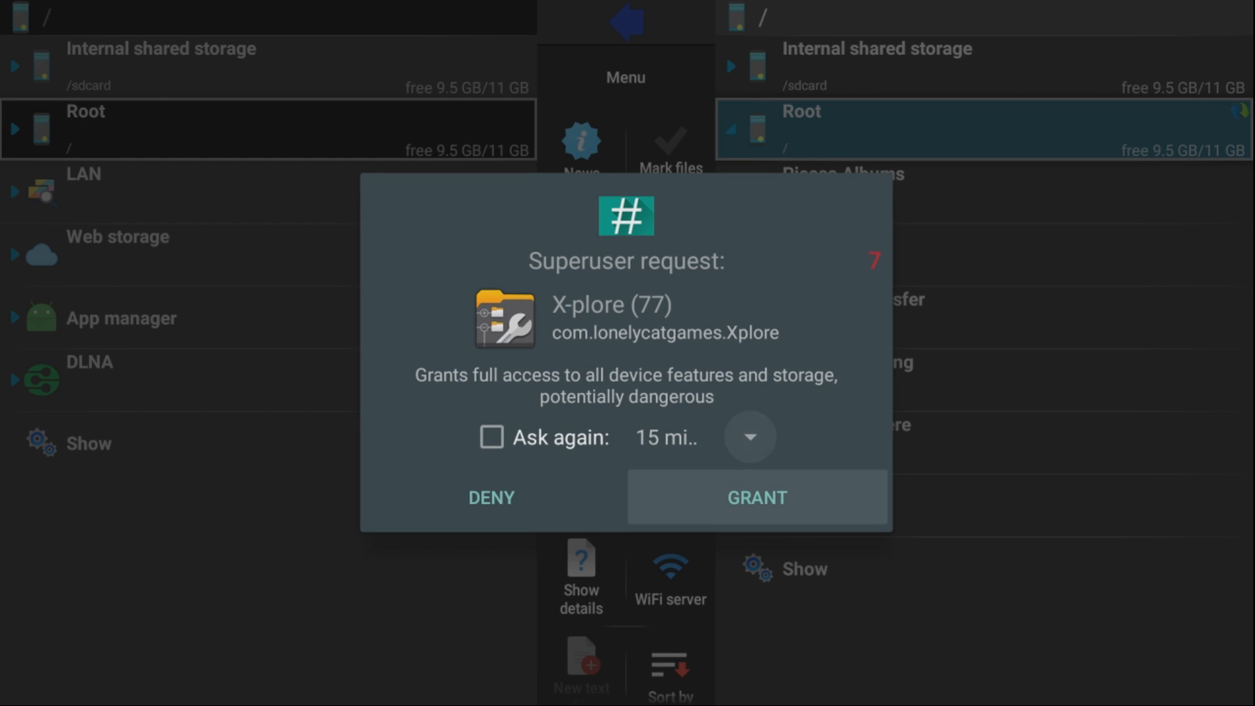
- Grant X-plore's SuperSU superuser request for the root folder
{"action": "left_click", "coordinate": [756, 498]}
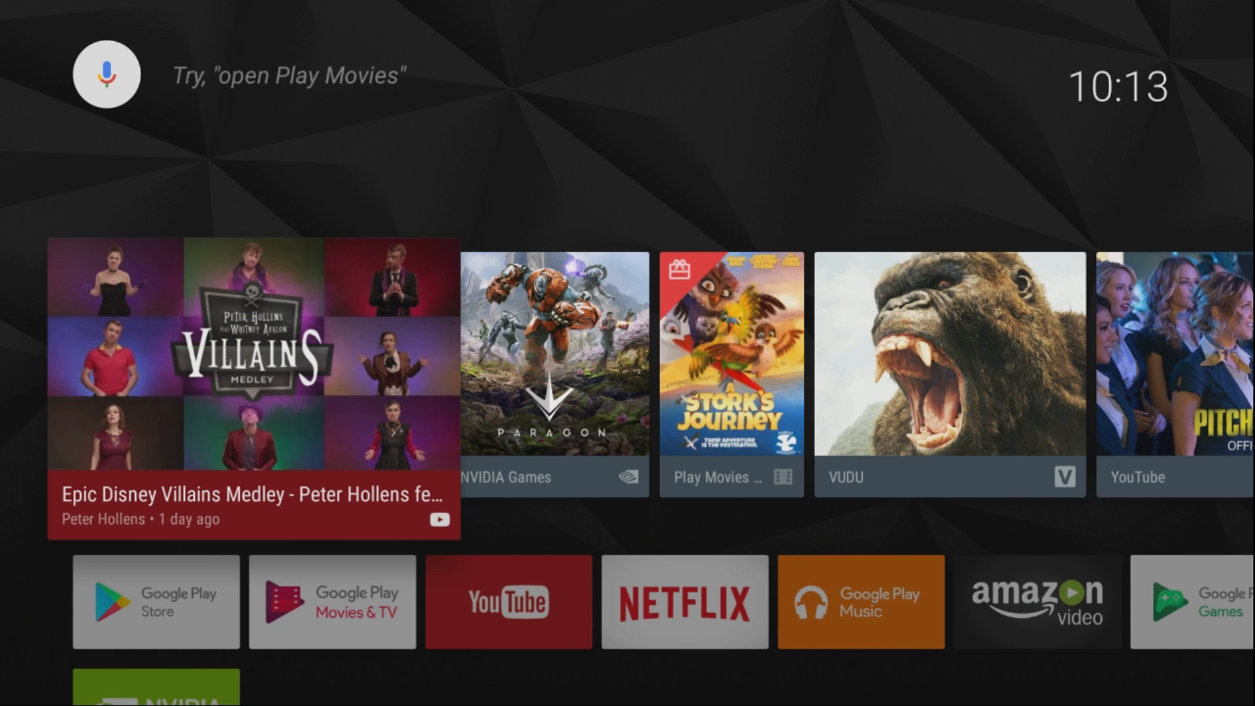
{"action": "scroll", "scroll_direction": "down", "scroll_amount": 3}
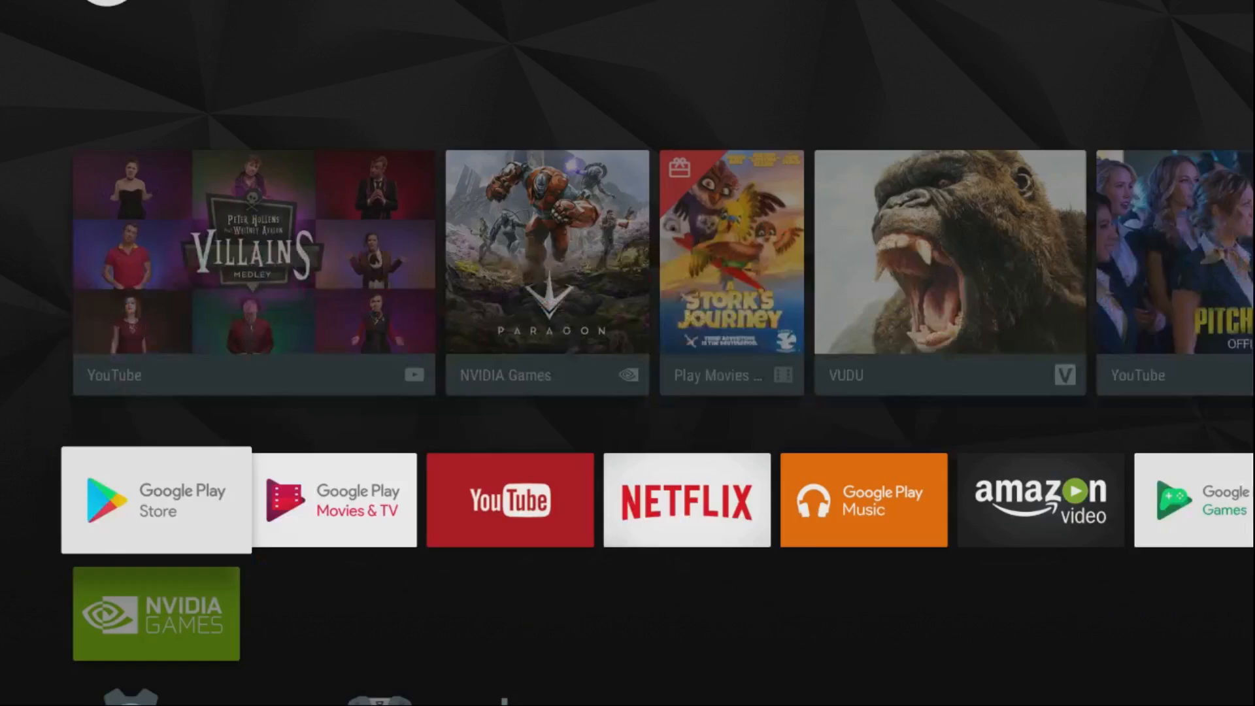
{"action": "scroll", "scroll_direction": "down", "scroll_amount": 3}
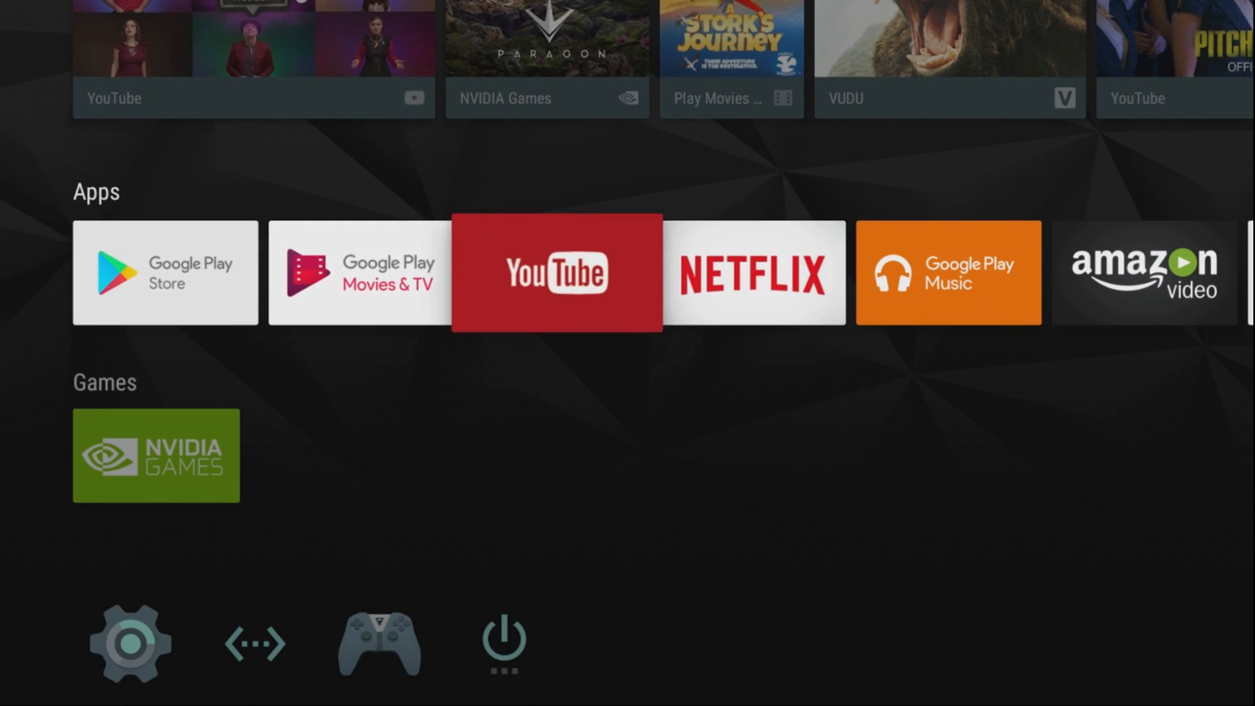
{"action": "scroll", "scroll_direction": "right", "scroll_amount": 3}
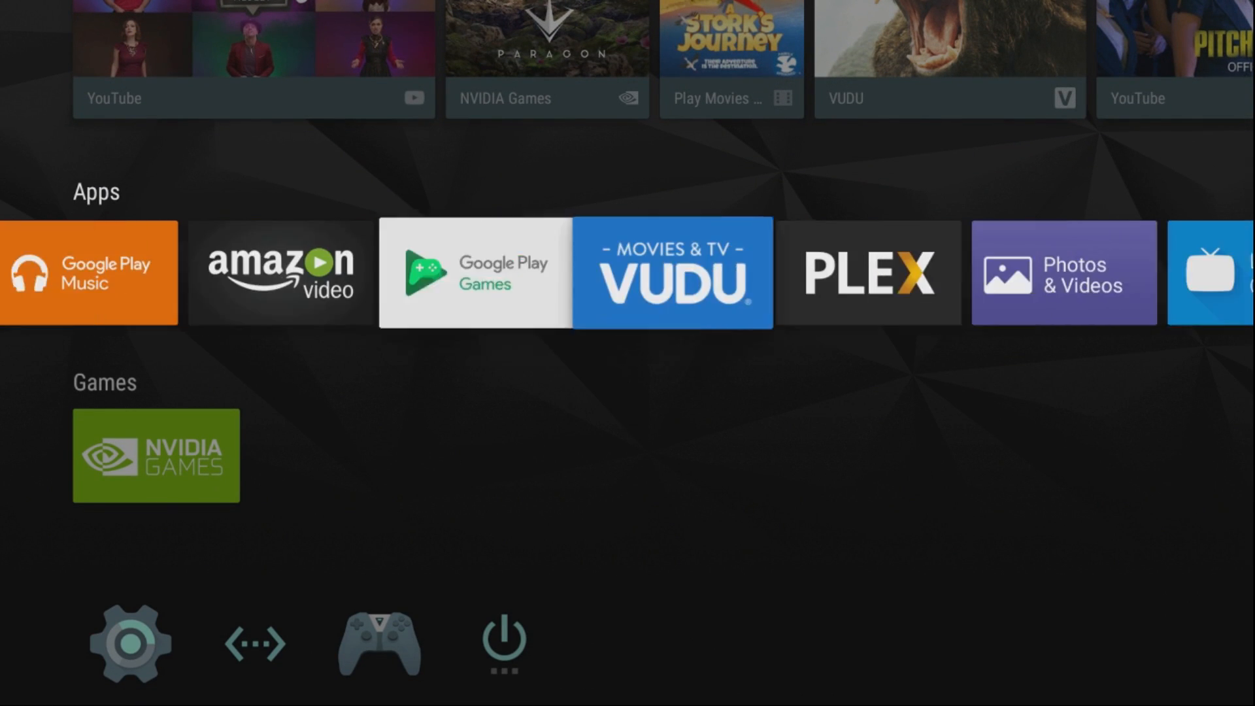
{"action": "scroll", "scroll_direction": "right", "scroll_amount": 3}
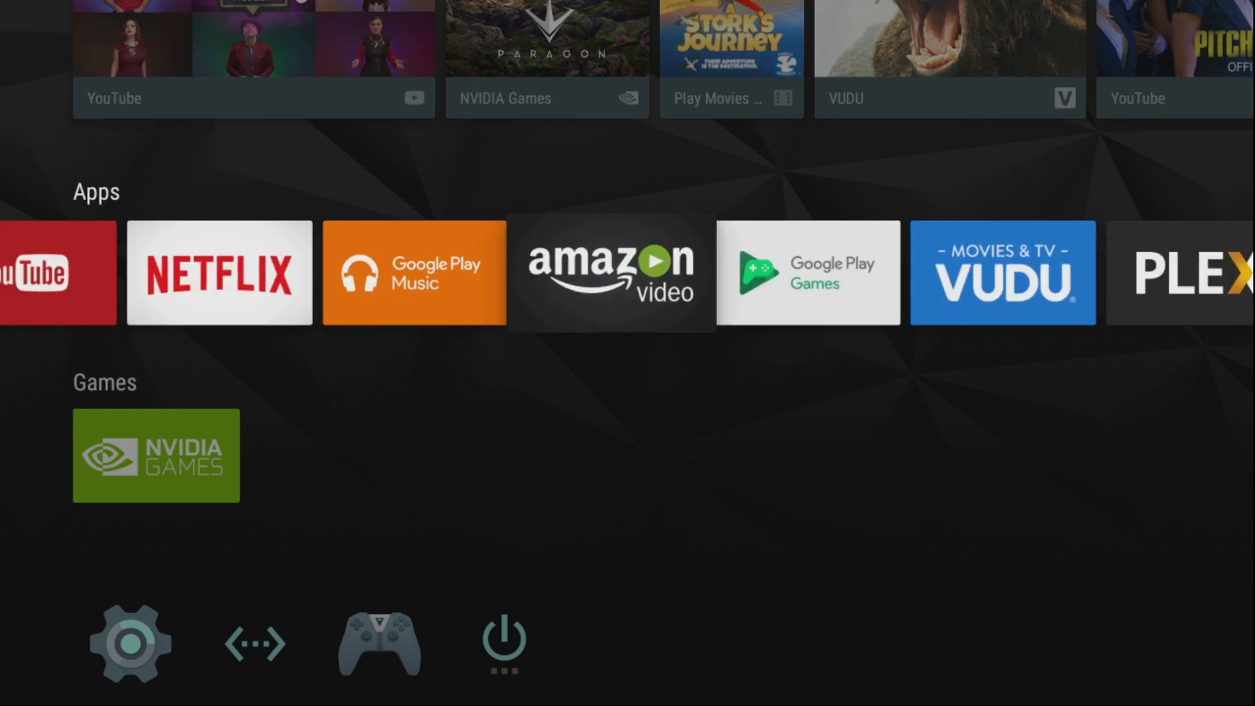
{"action": "scroll", "scroll_direction": "left", "scroll_amount": 3}
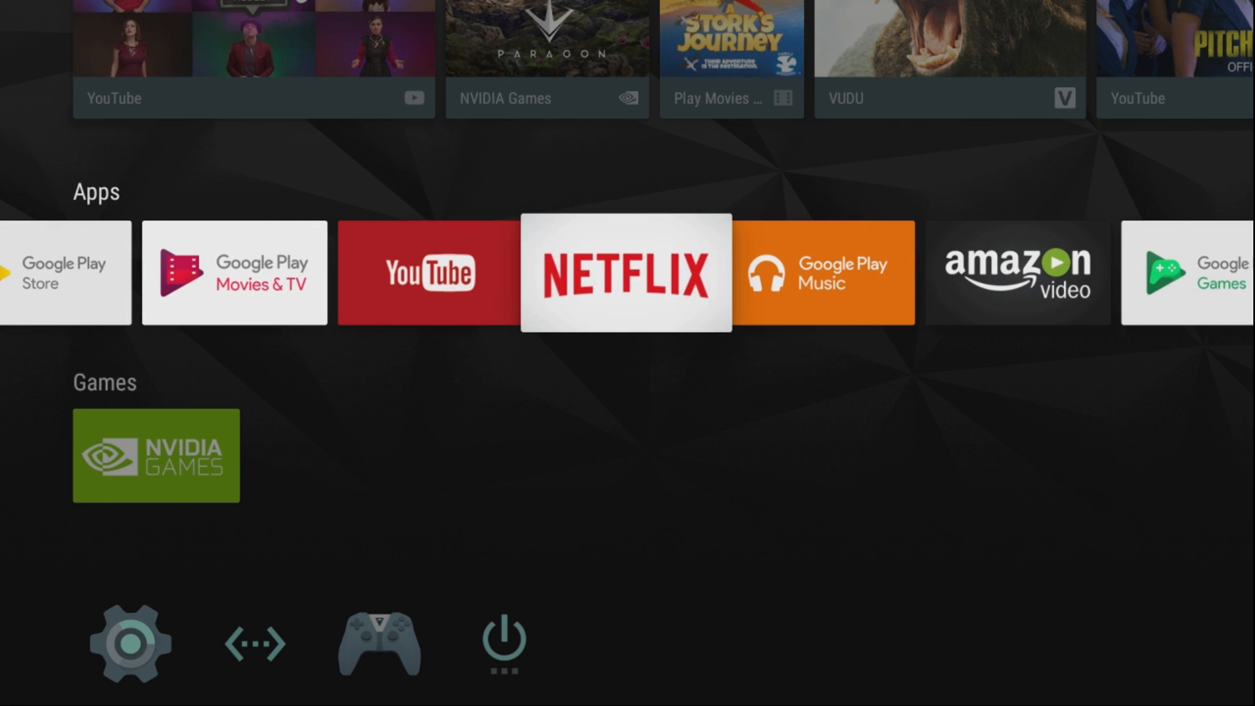